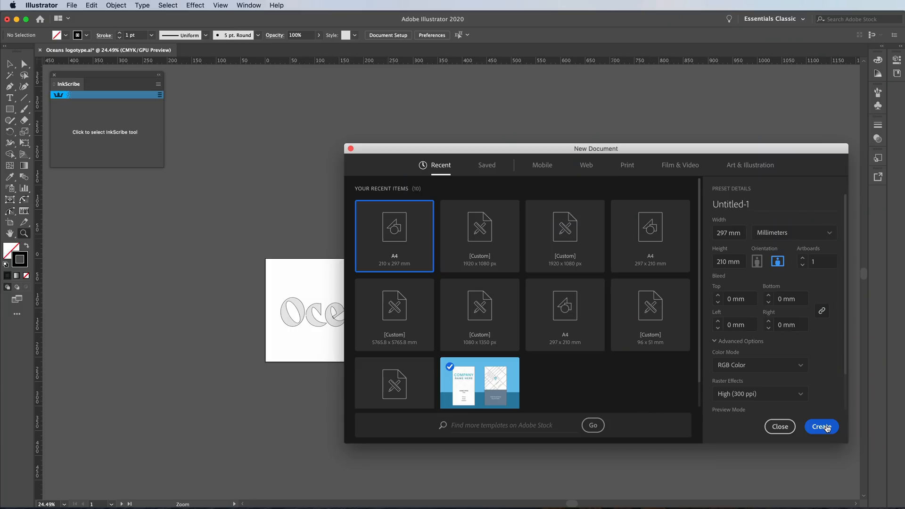
Create a new A4 landscape document from the New Document dialog.
left_click_drag(595, 148, 550, 137)
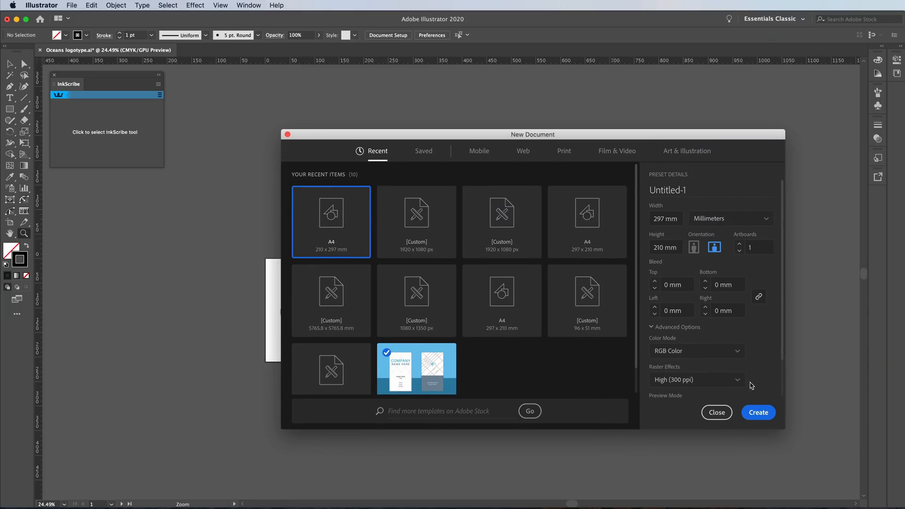
left_click(758, 412)
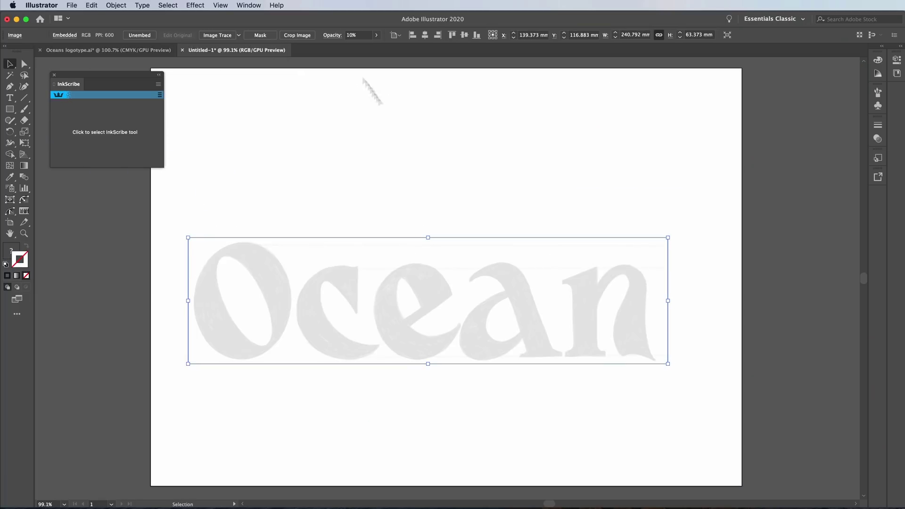
Bring the Ocean sketch to 100% opacity, fit the artboard and select the image.
left_click_drag(335, 47, 375, 47)
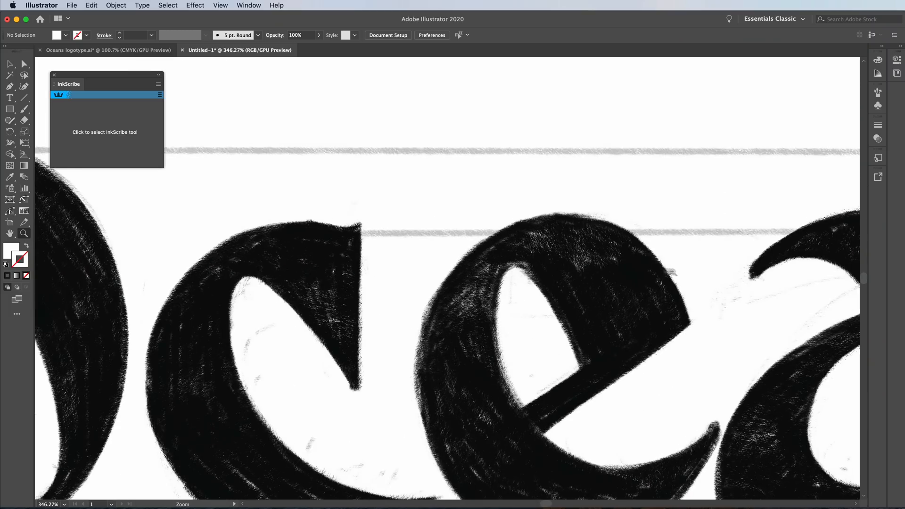
left_click(502, 302)
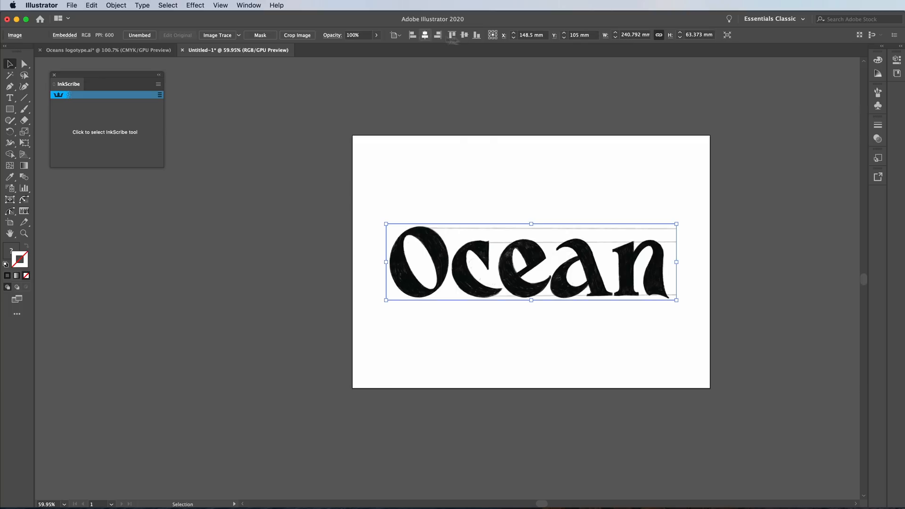
left_click(519, 349)
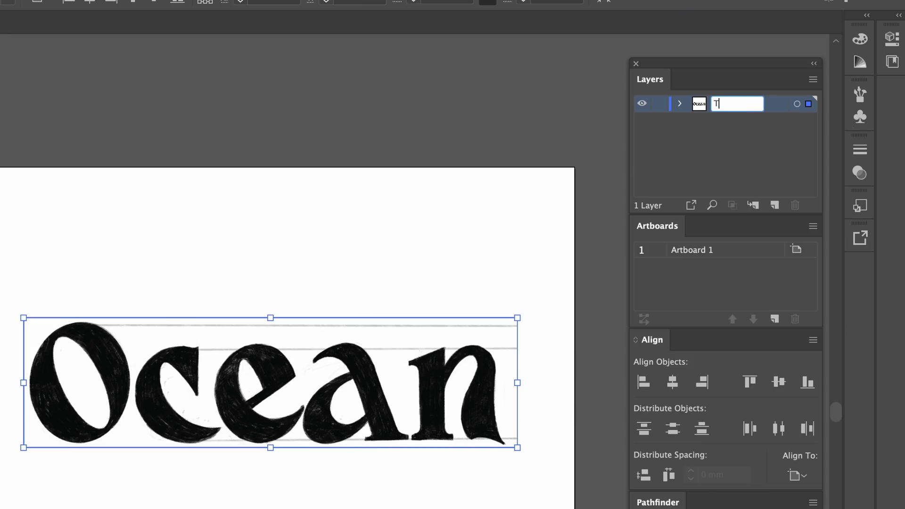
Name the sketch layer Template, add a Vector layer above it, and fade the image to 10%.
type("Template")
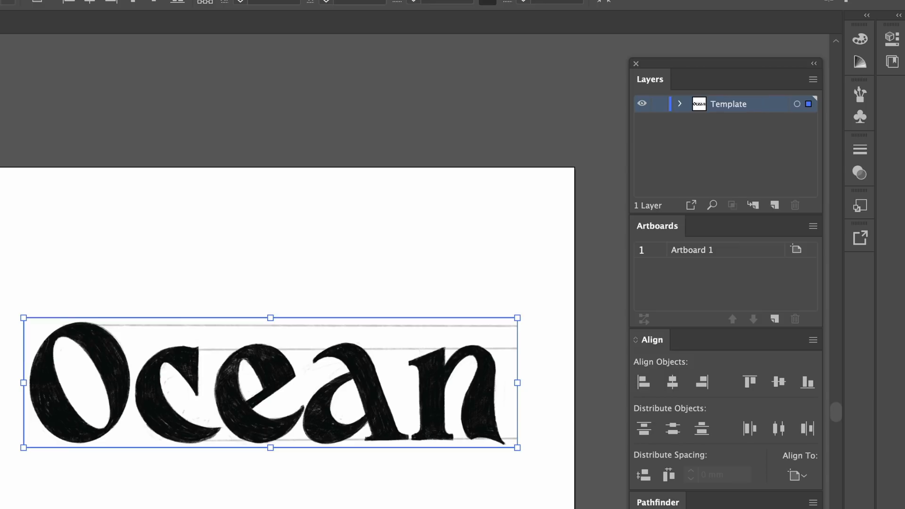
mouse_move(784, 207)
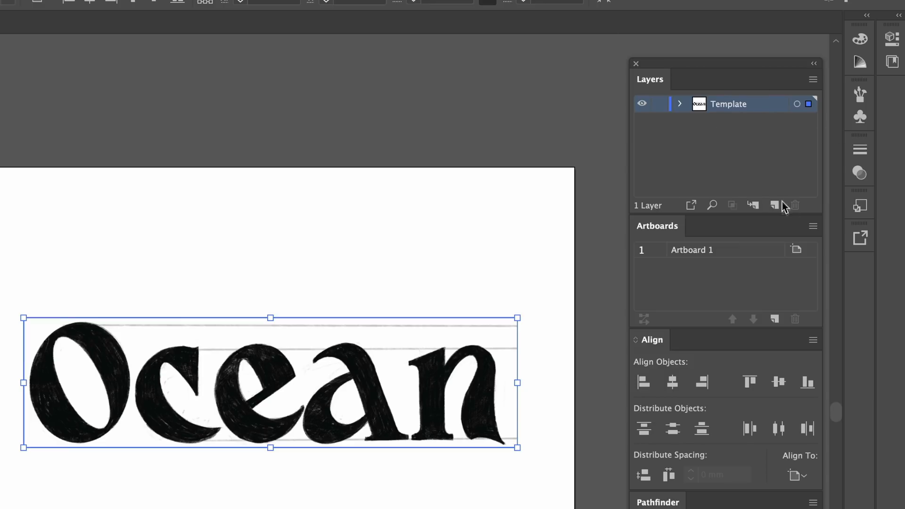
left_click(773, 205)
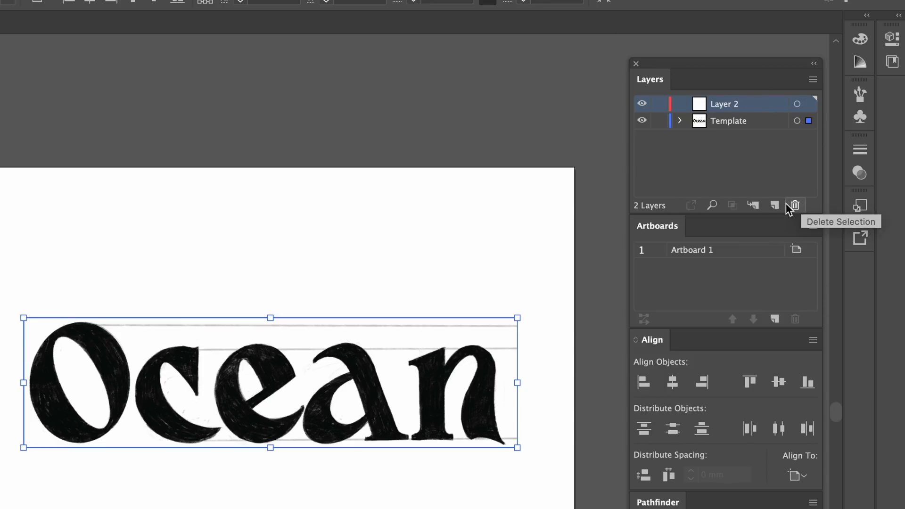
double_click(724, 104)
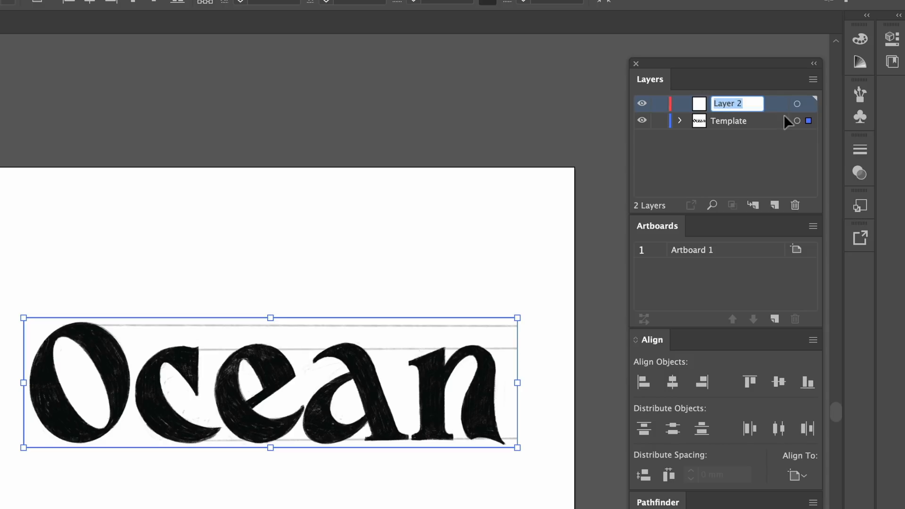
type("Vector")
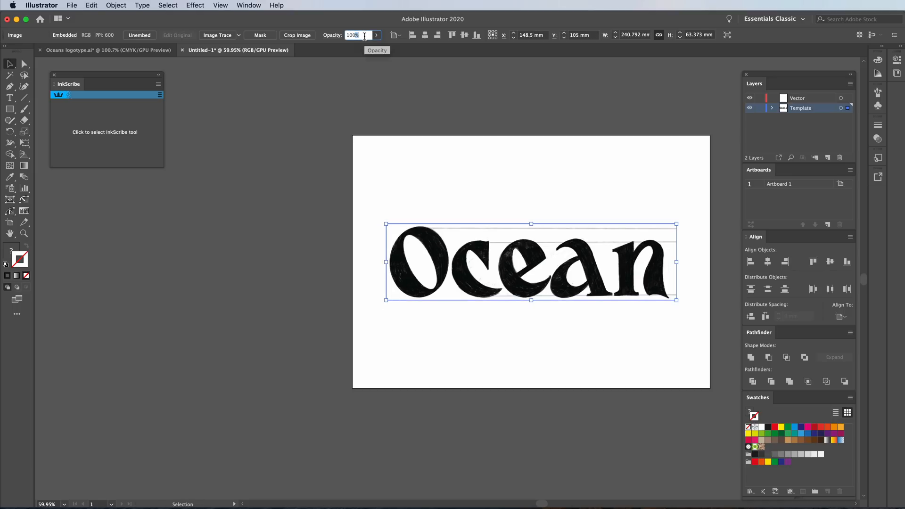
type("10")
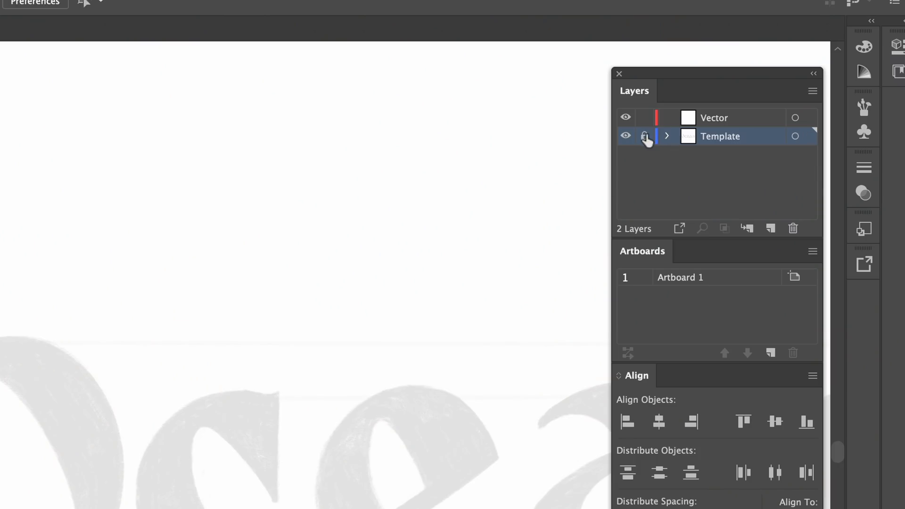
Lock the Template layer and draw a solid black circle about 34 mm across.
left_click(619, 73)
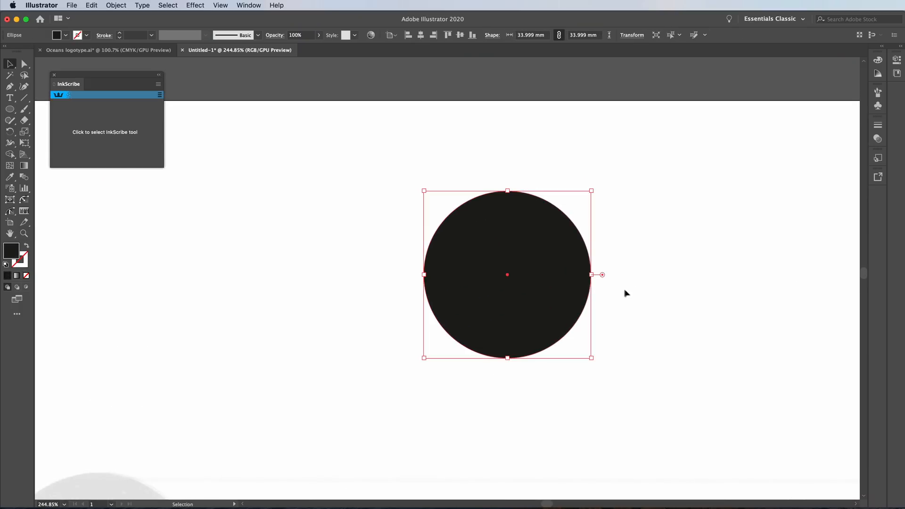
left_click(22, 64)
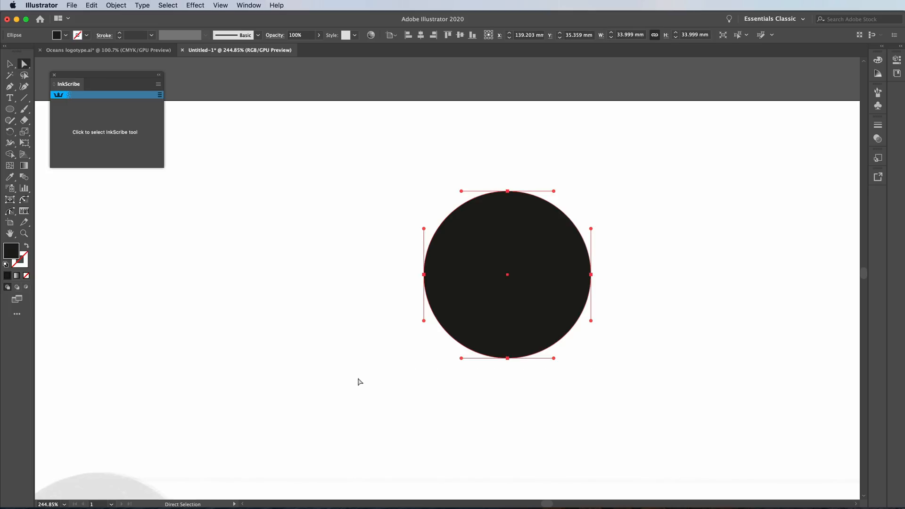
mouse_move(508, 199)
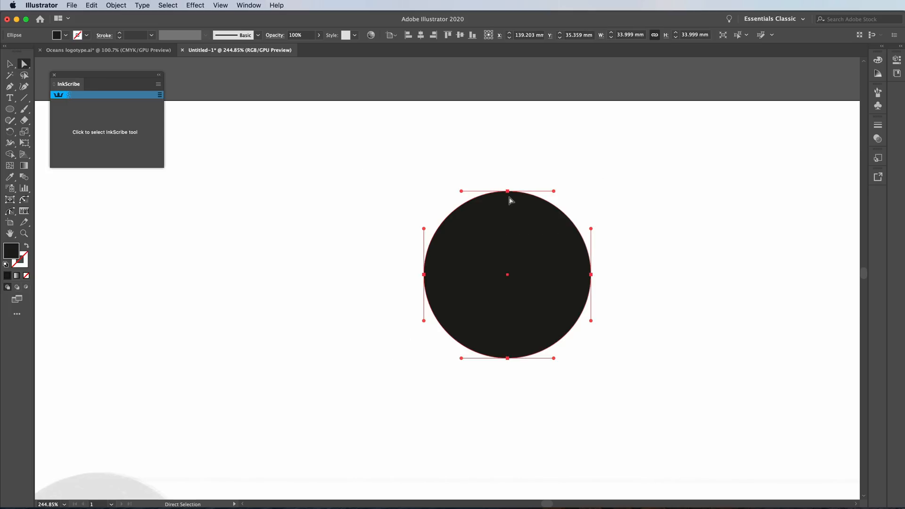
left_click_drag(507, 200, 507, 236)
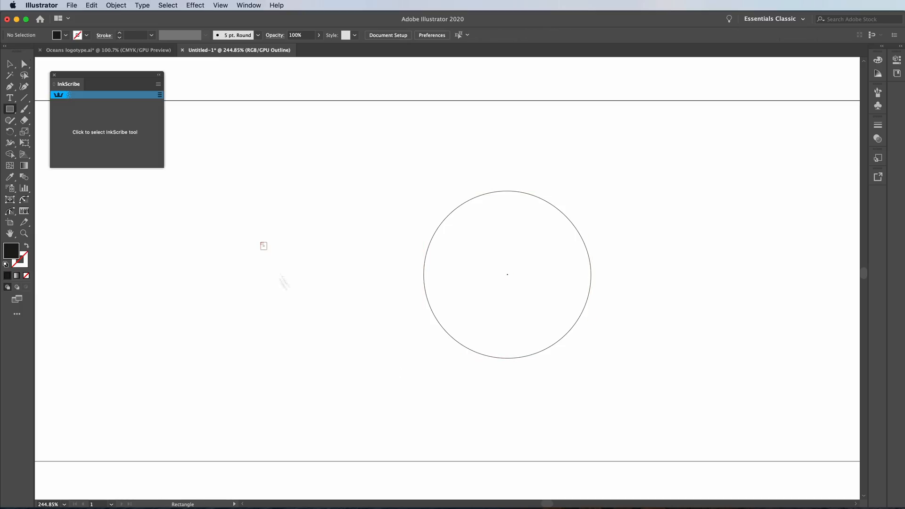
Draw a black rectangle to the left of the circle and deselect it.
left_click_drag(259, 242, 387, 391)
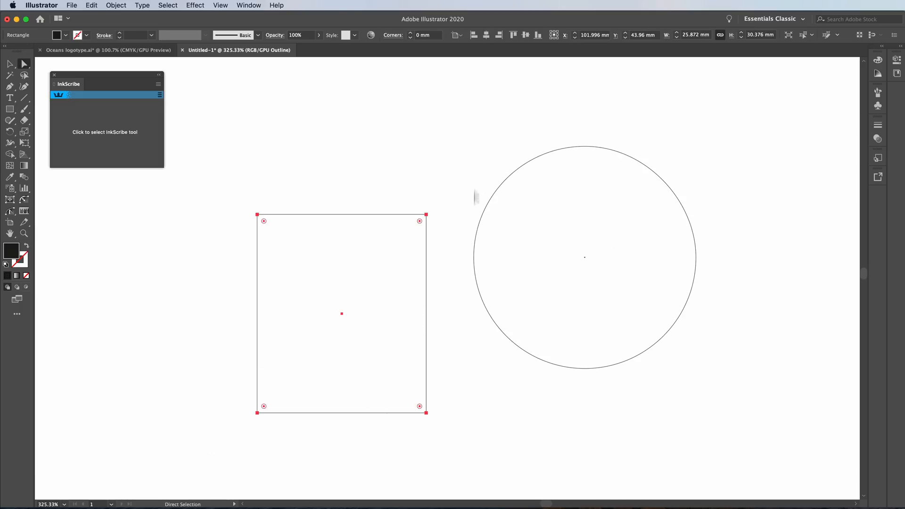
left_click(585, 256)
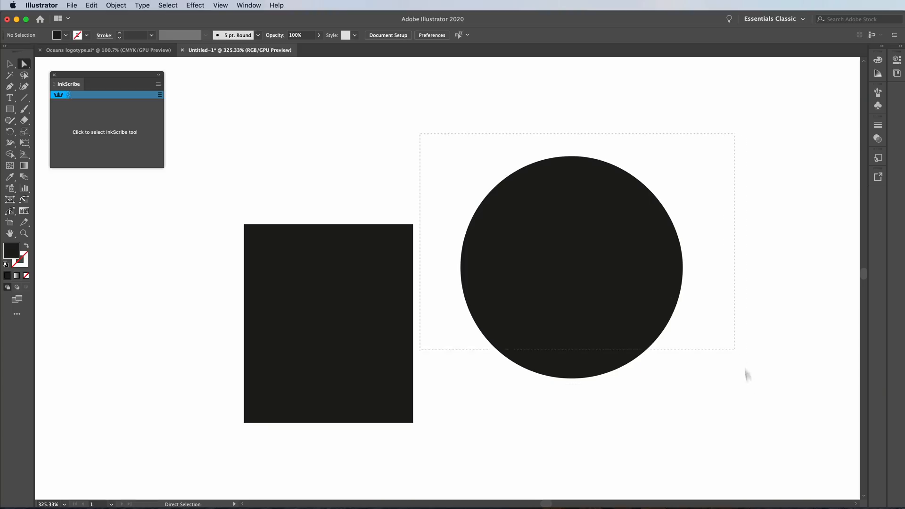
left_click(572, 265)
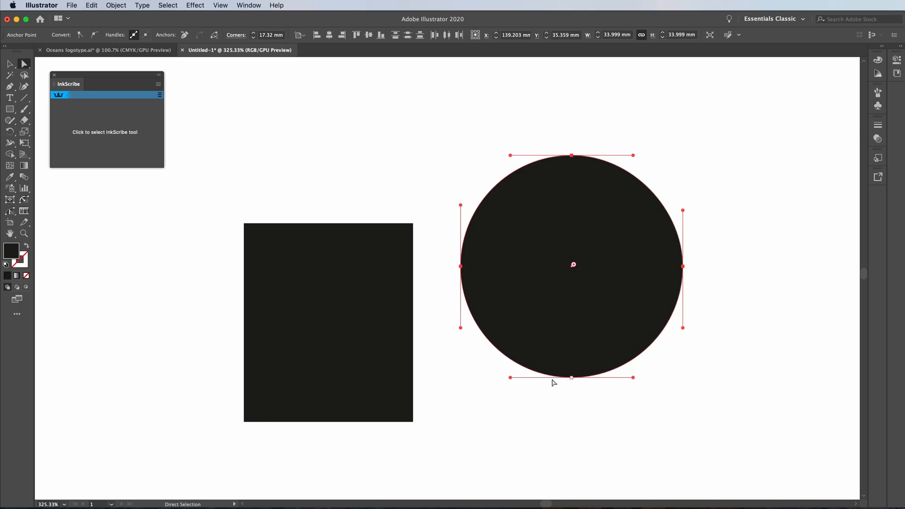
mouse_move(546, 189)
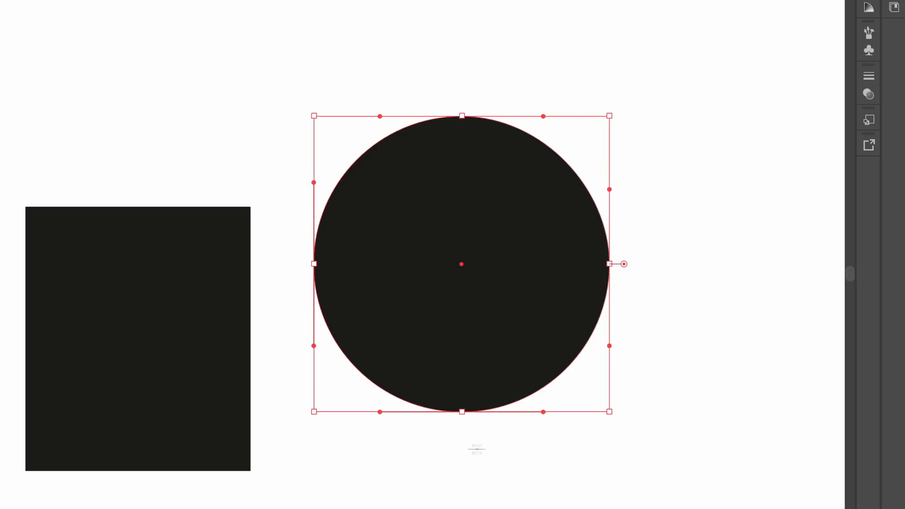
mouse_move(461, 413)
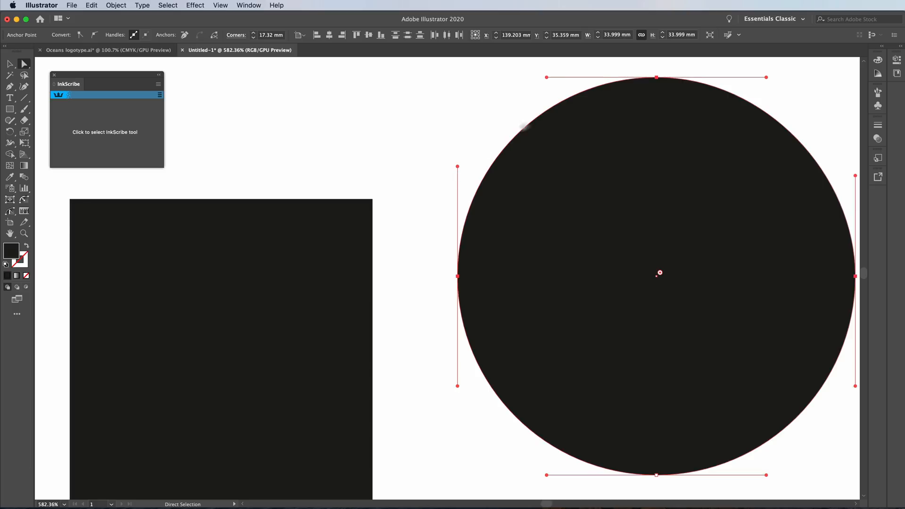
mouse_move(465, 290)
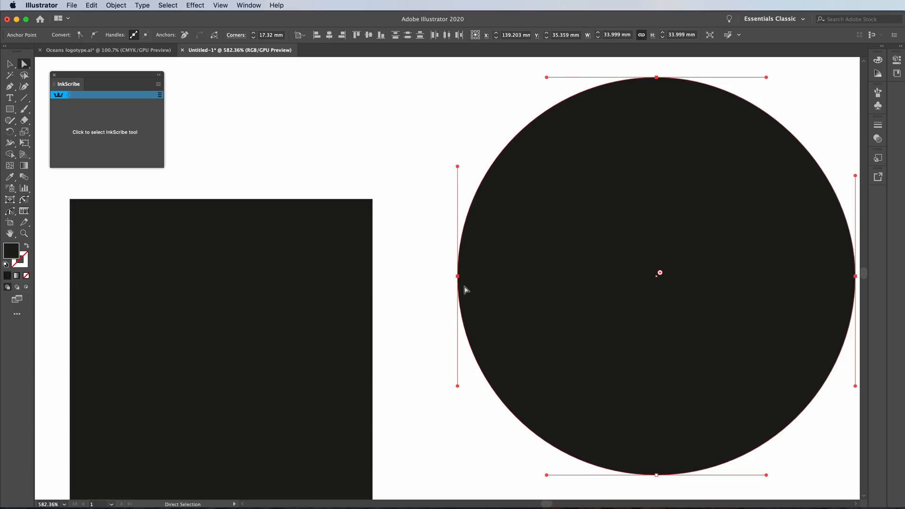
mouse_move(473, 280)
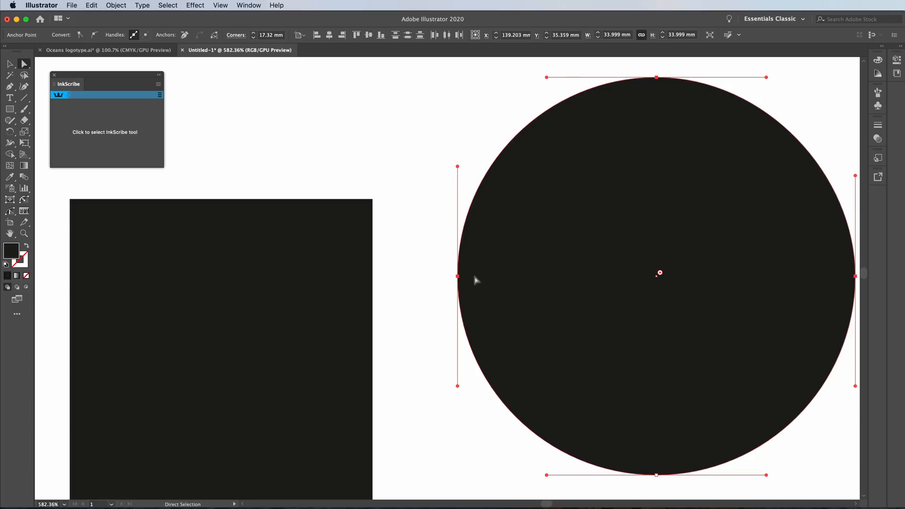
mouse_move(547, 83)
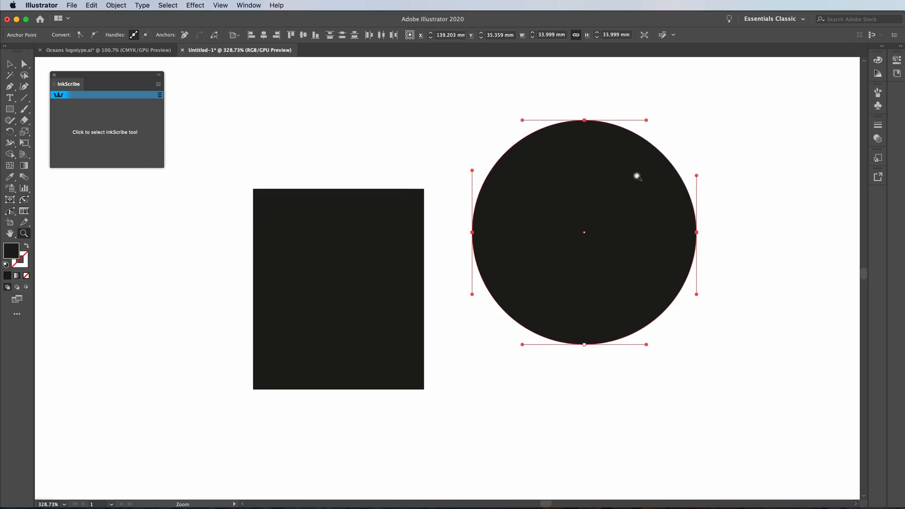
Zoom in and place Pen anchors for a slanted four-sided shape above the rectangle.
left_click(337, 289)
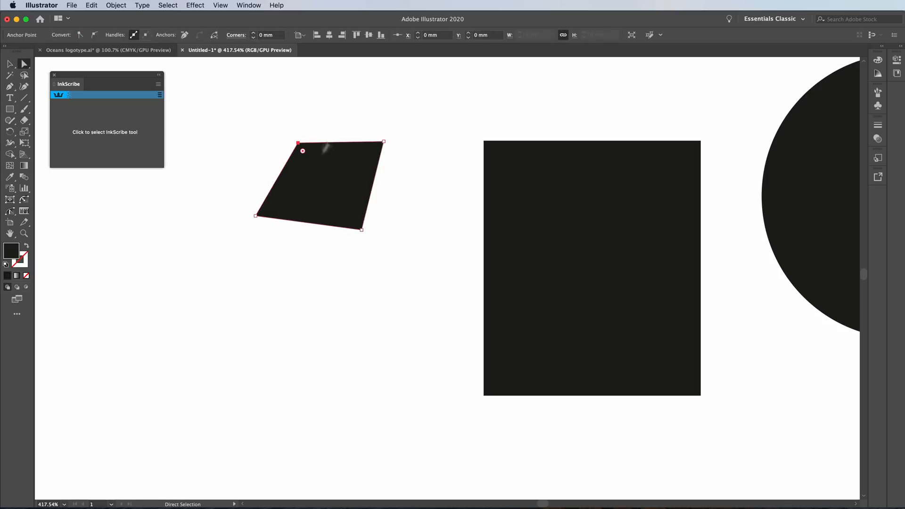
left_click(299, 150)
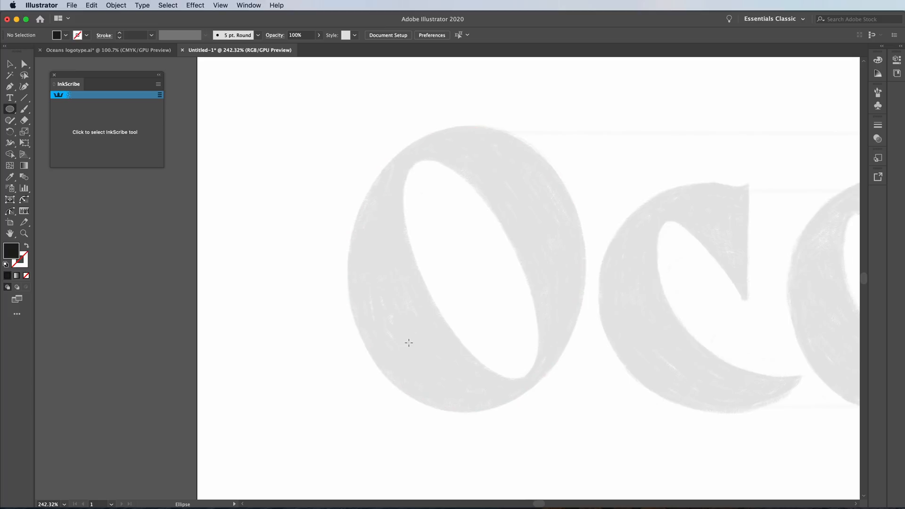
Switch to the Rectangle tool to frame the sketched O.
left_click(7, 111)
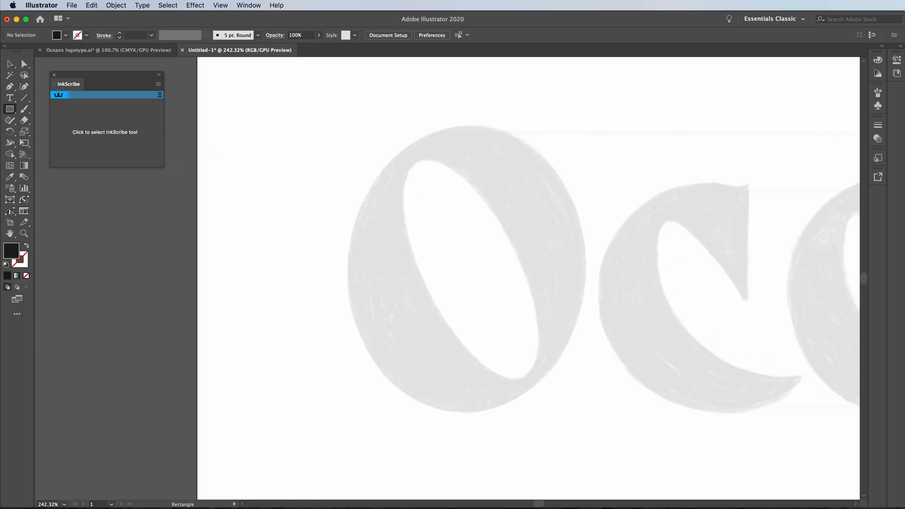
mouse_move(10, 252)
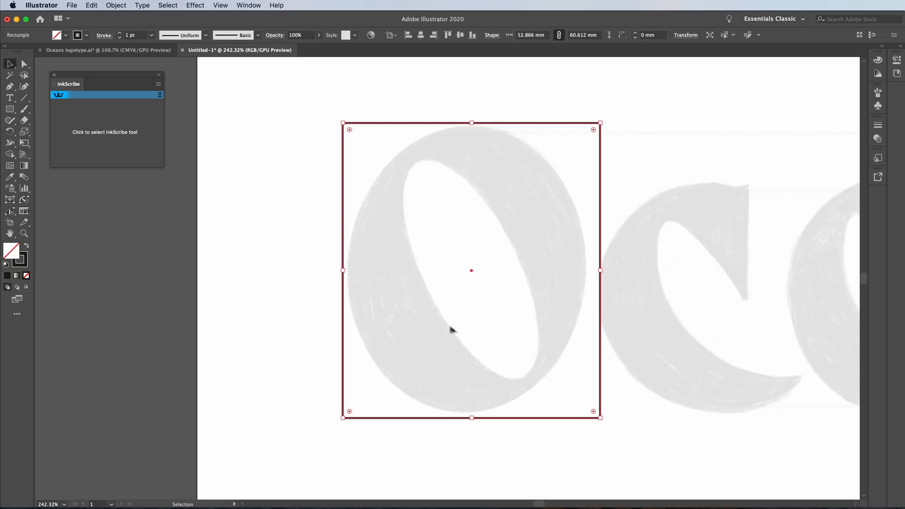
Give the O's framing rectangle a 0.25 pt stroke and zoom in on the O.
left_click(120, 38)
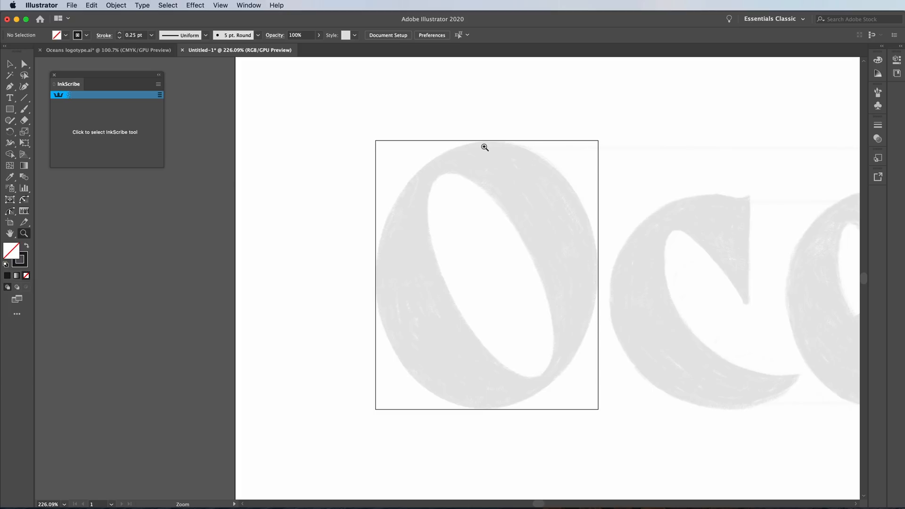
left_click(484, 147)
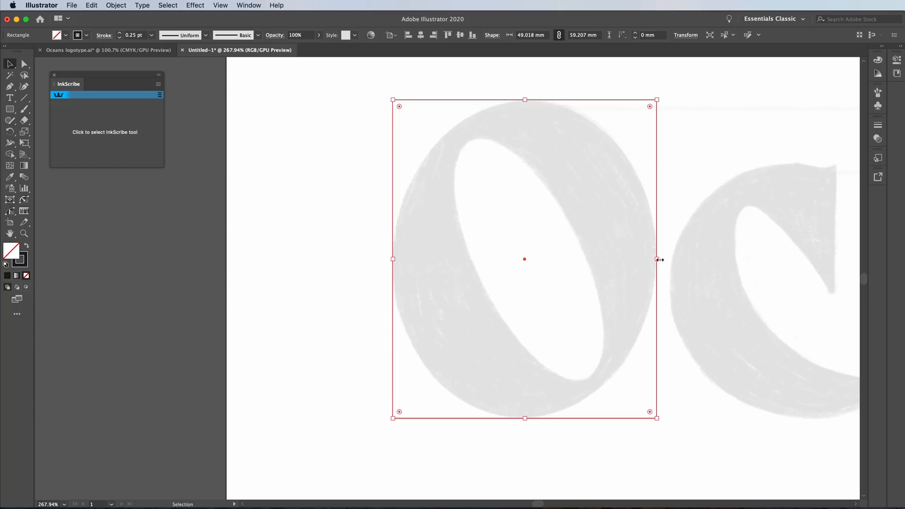
Copy the frame into a smaller rectangle, about 28 by 45 mm, fitted to the O's counter.
left_click_drag(656, 259, 606, 275)
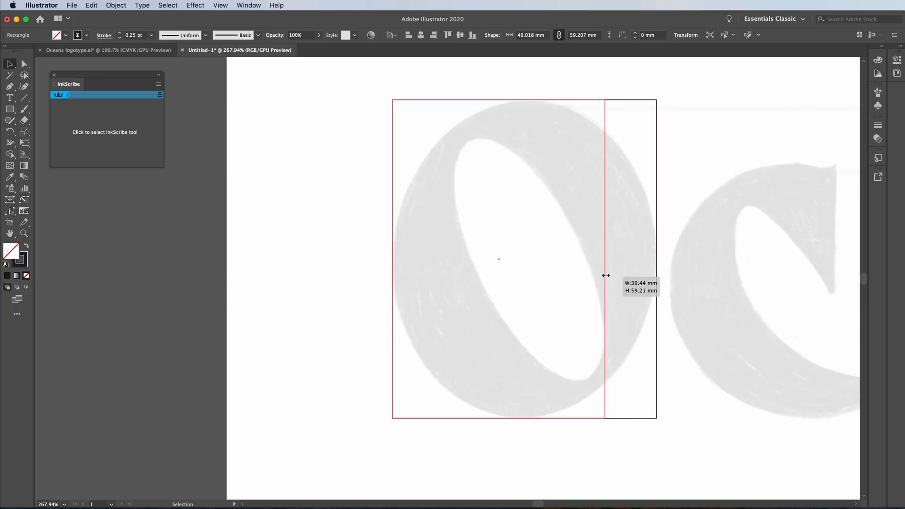
left_click_drag(605, 276, 604, 340)
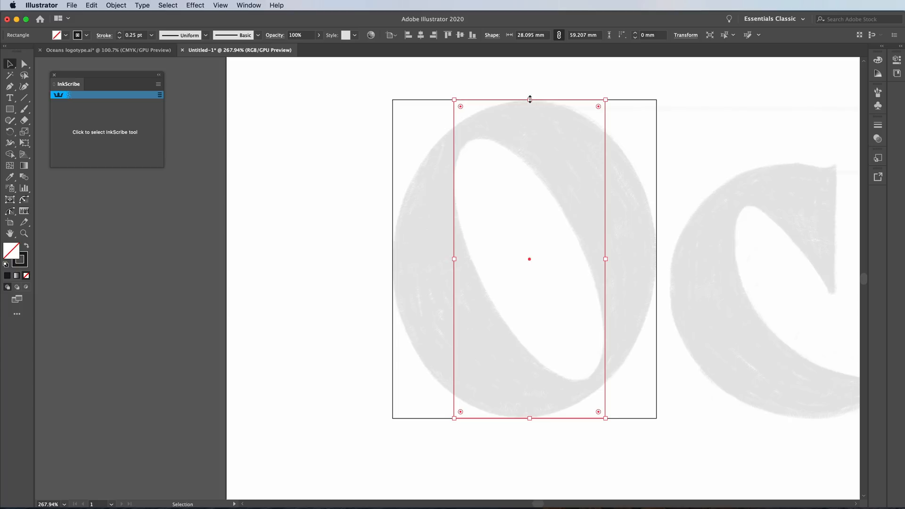
left_click_drag(529, 98, 529, 138)
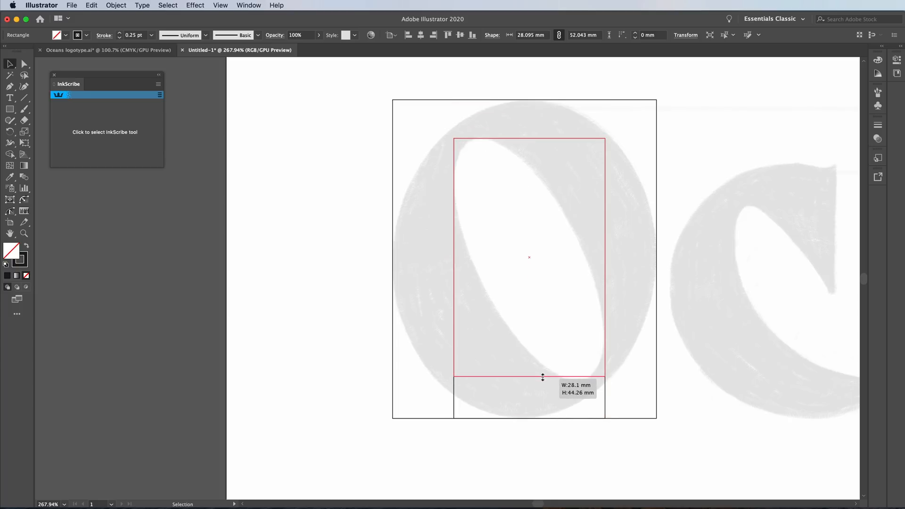
left_click_drag(541, 377, 547, 386)
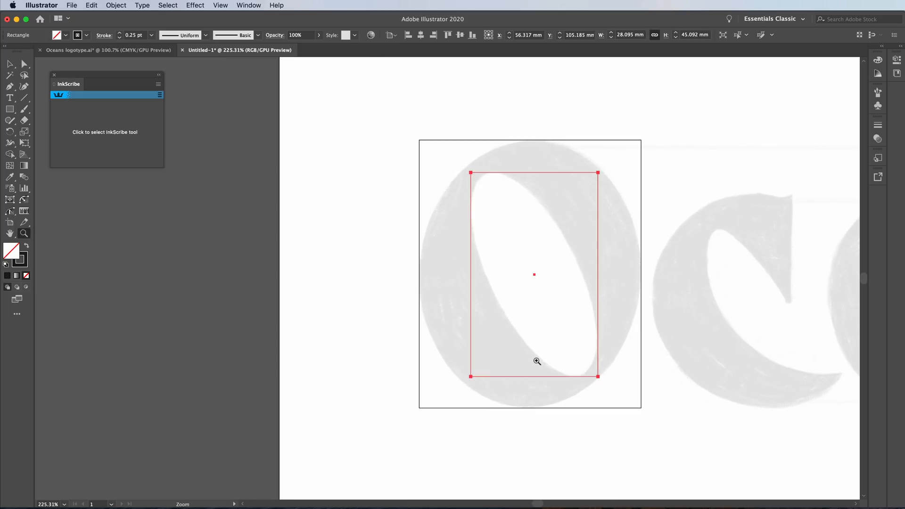
left_click(7, 64)
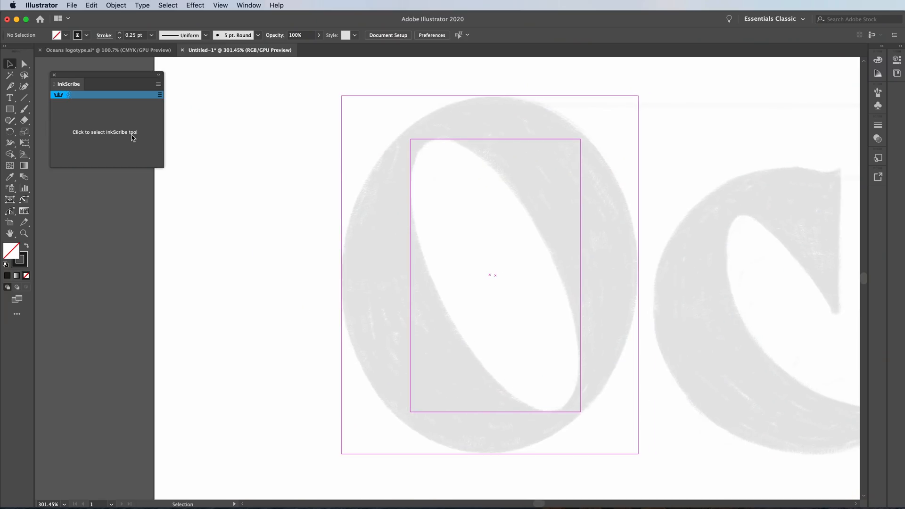
Activate InkScribe, turn off Smart Guides, and place the first anchor atop the O.
left_click(61, 96)
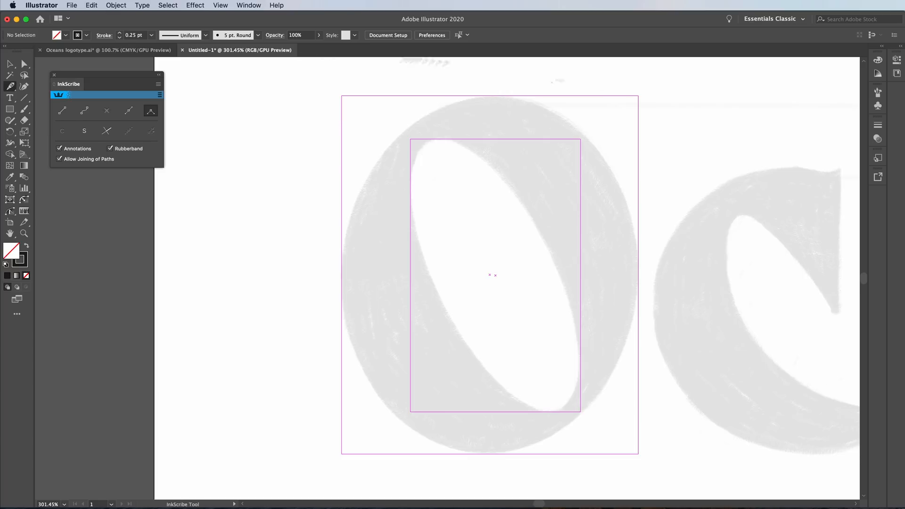
left_click(220, 5)
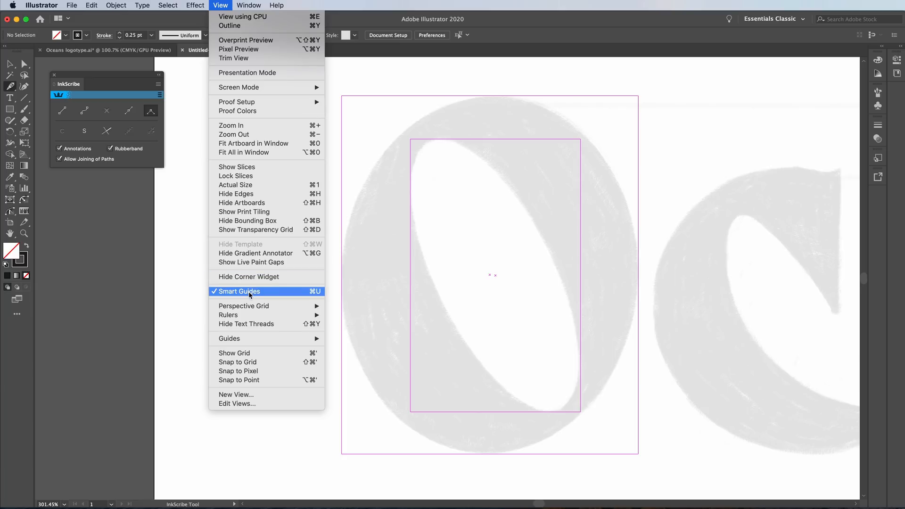
left_click(239, 291)
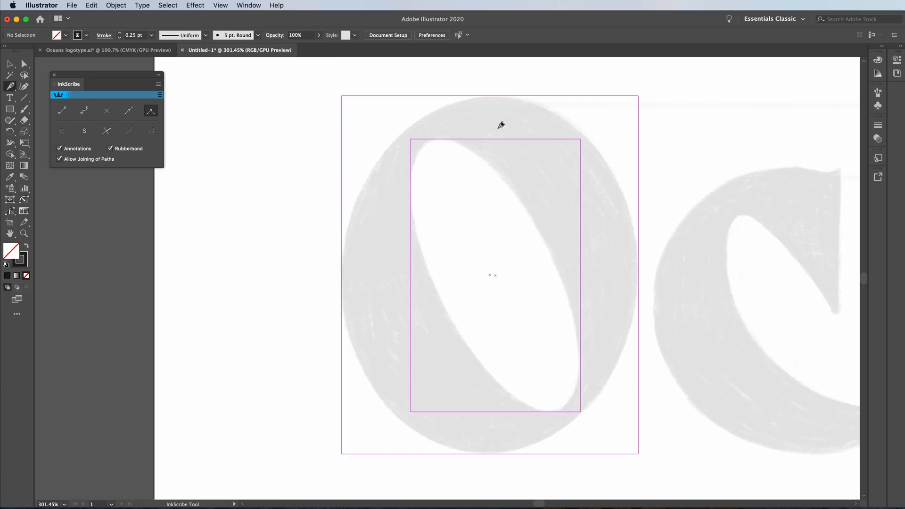
left_click(490, 102)
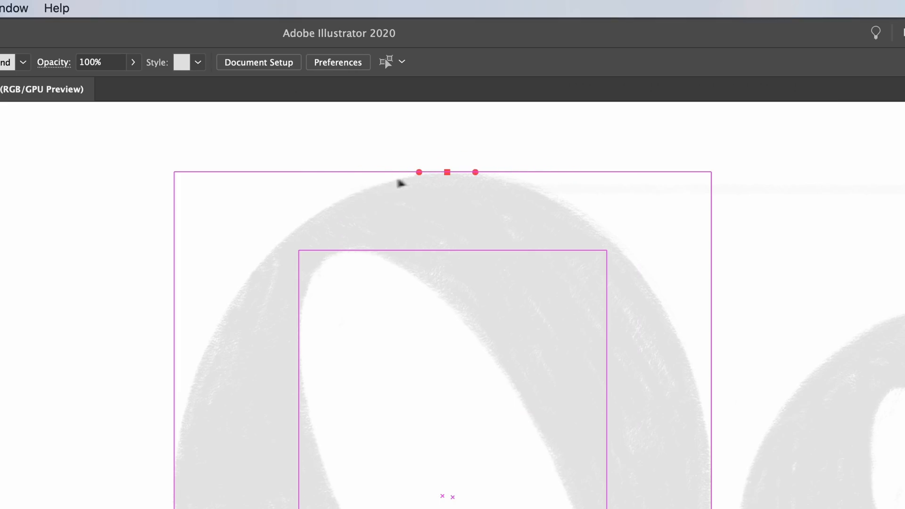
mouse_move(420, 176)
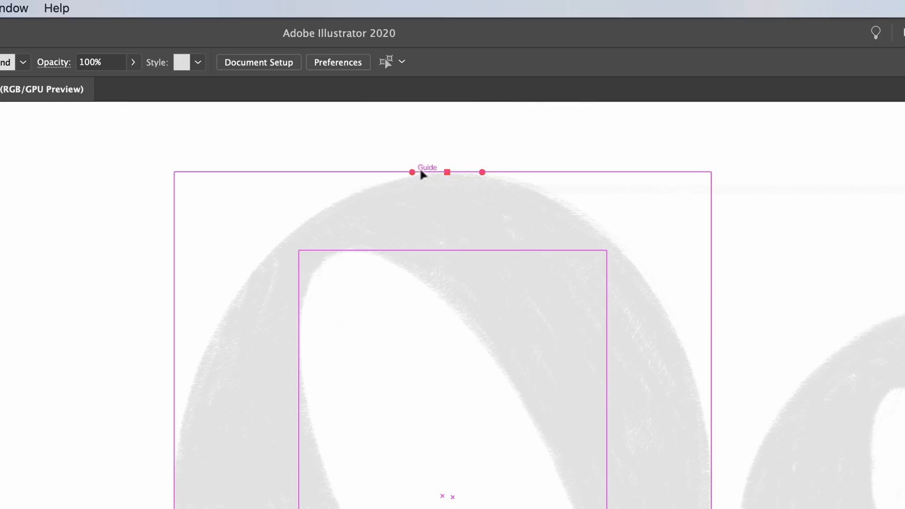
Place the top anchor on the O's outer guide with level horizontal handles.
left_click_drag(447, 172, 538, 326)
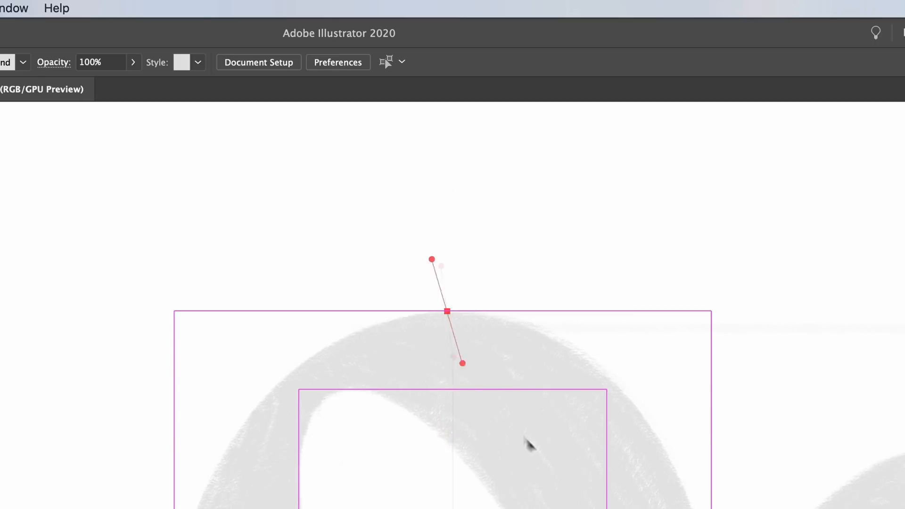
left_click_drag(461, 363, 555, 418)
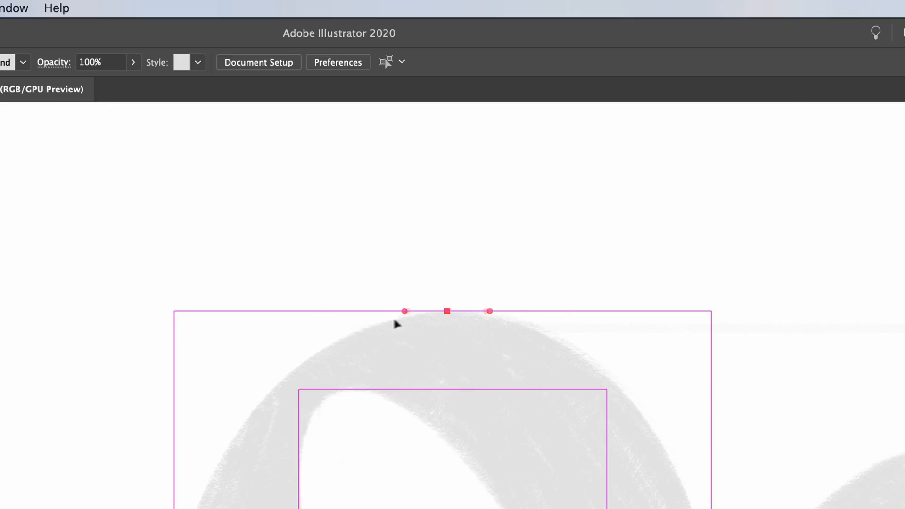
left_click_drag(404, 311, 374, 317)
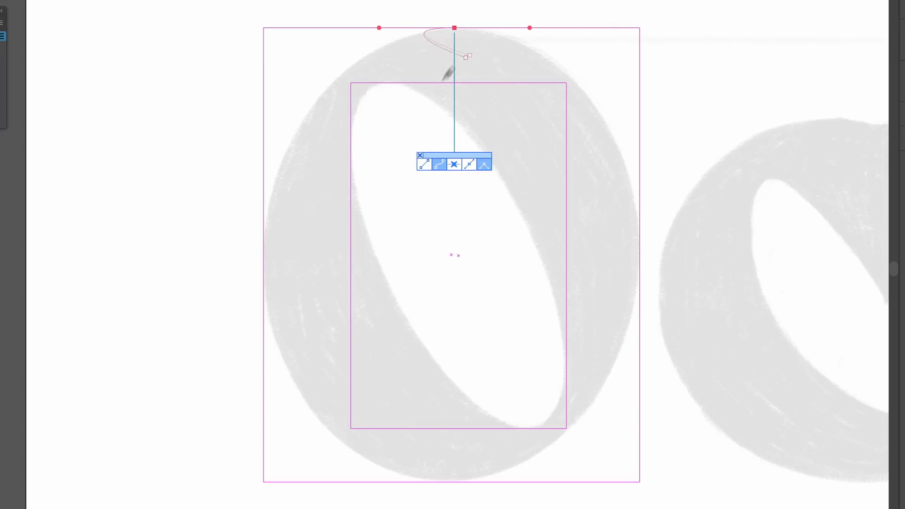
Continue the curve down along the sketched O's left side.
left_click_drag(466, 57, 304, 101)
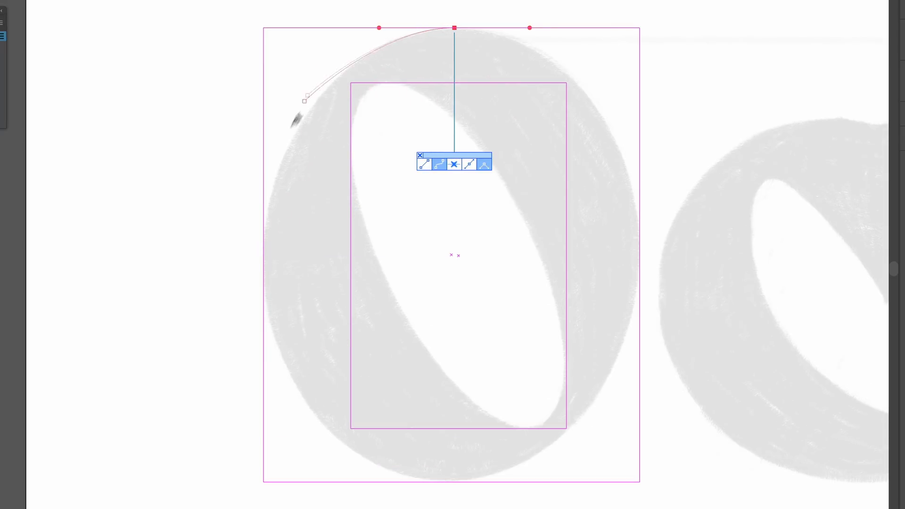
left_click_drag(304, 101, 339, 289)
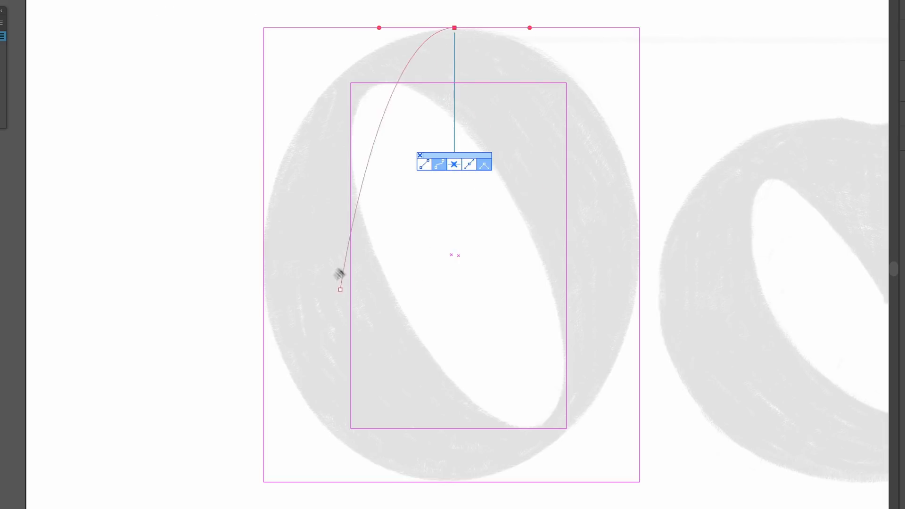
left_click_drag(340, 288, 263, 255)
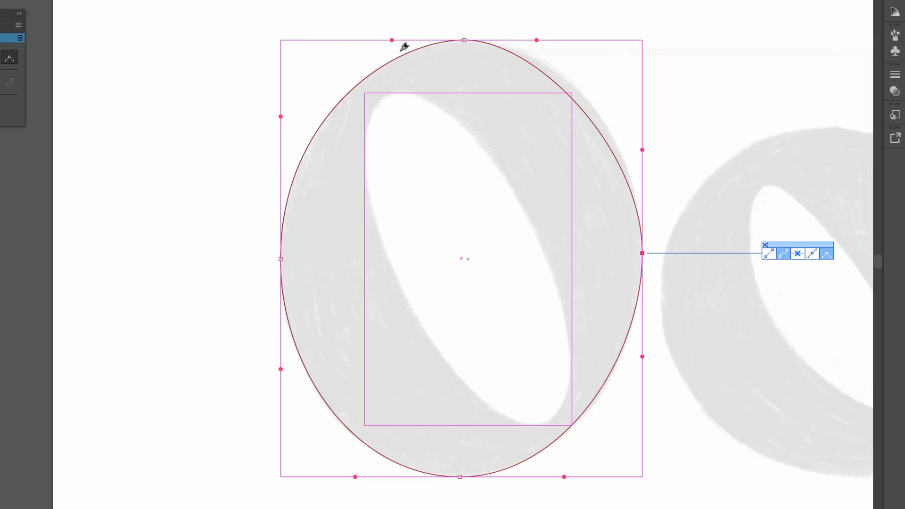
mouse_move(279, 119)
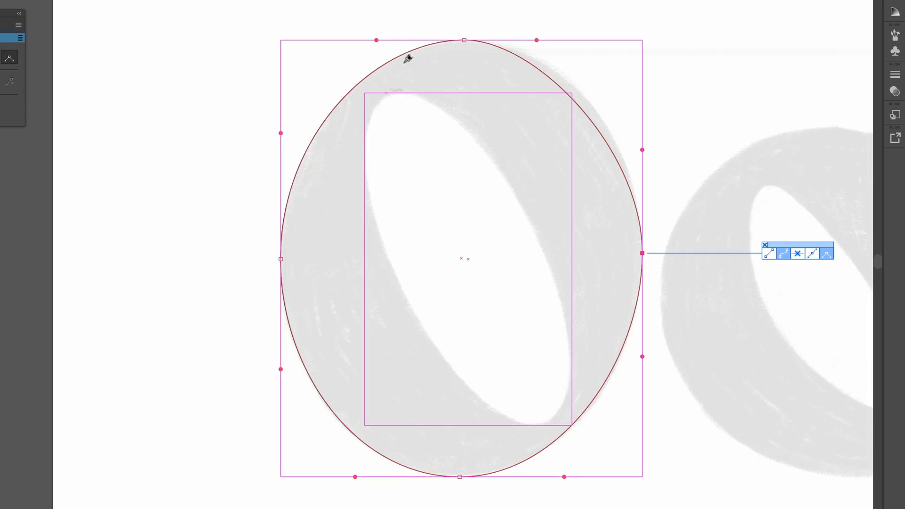
mouse_move(365, 47)
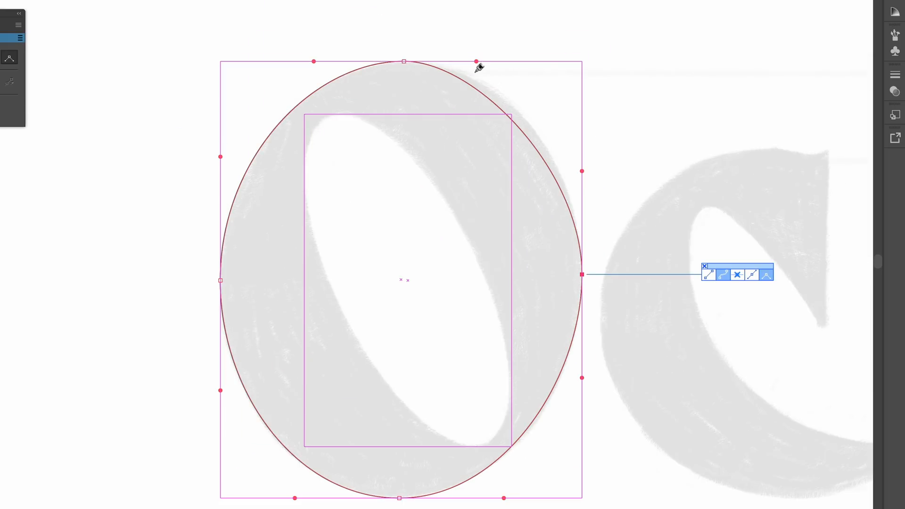
mouse_move(475, 51)
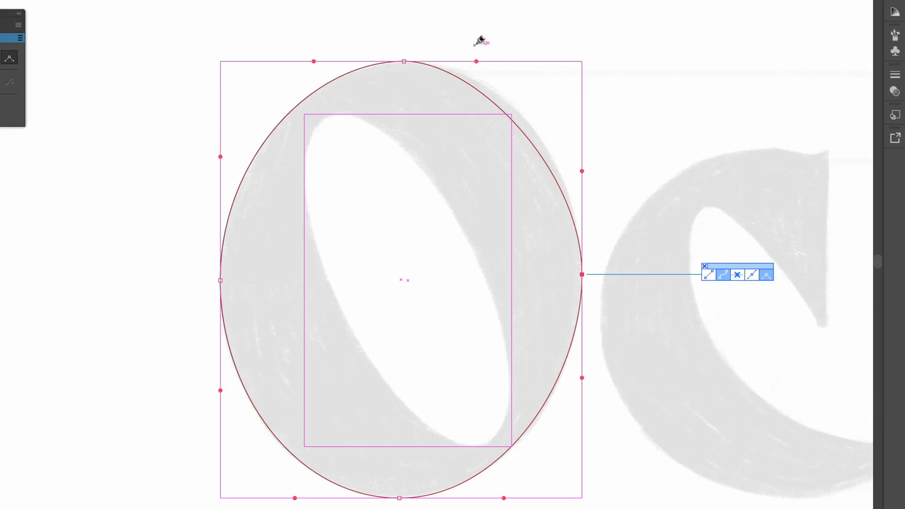
mouse_move(476, 60)
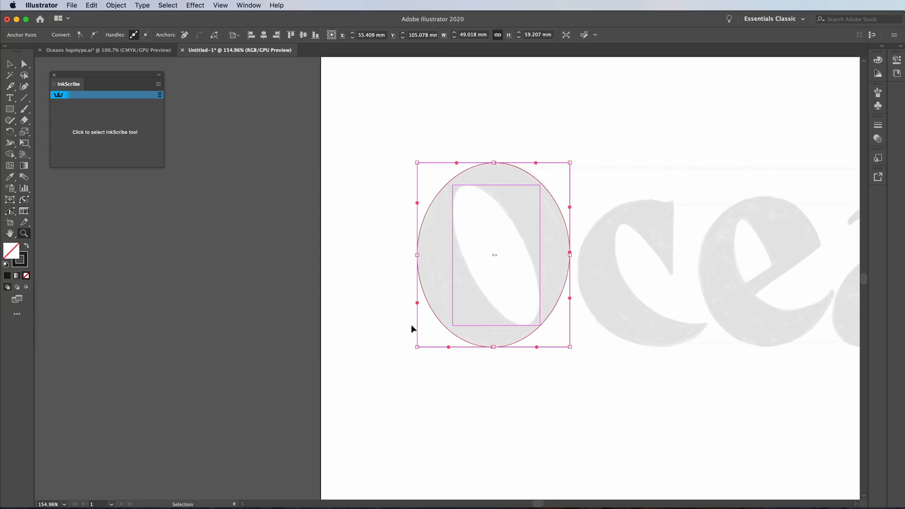
Reshape the counter's top and lower curves to follow the sketched counter.
key("cmd+y")
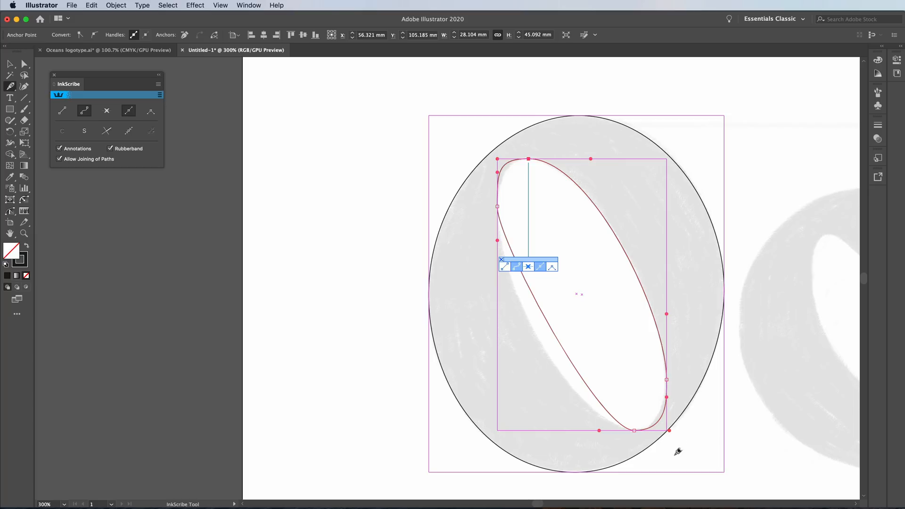
mouse_move(632, 449)
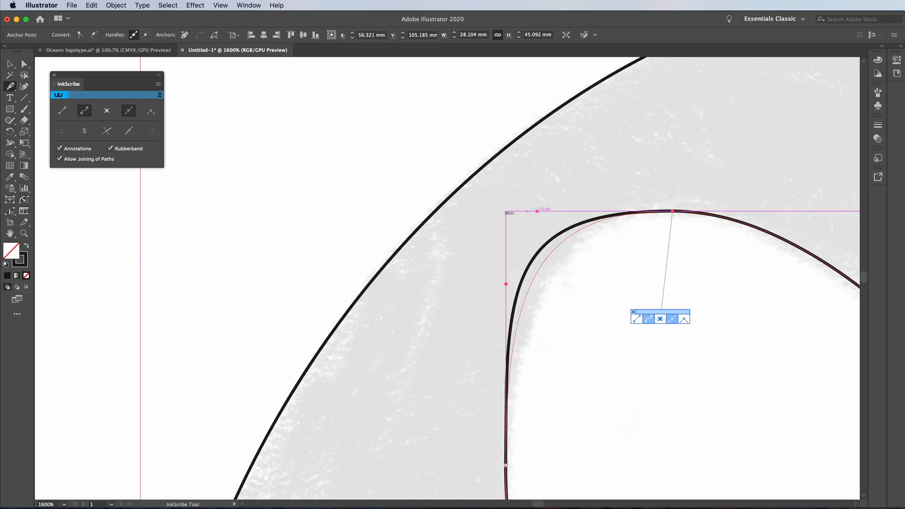
left_click_drag(537, 210, 506, 210)
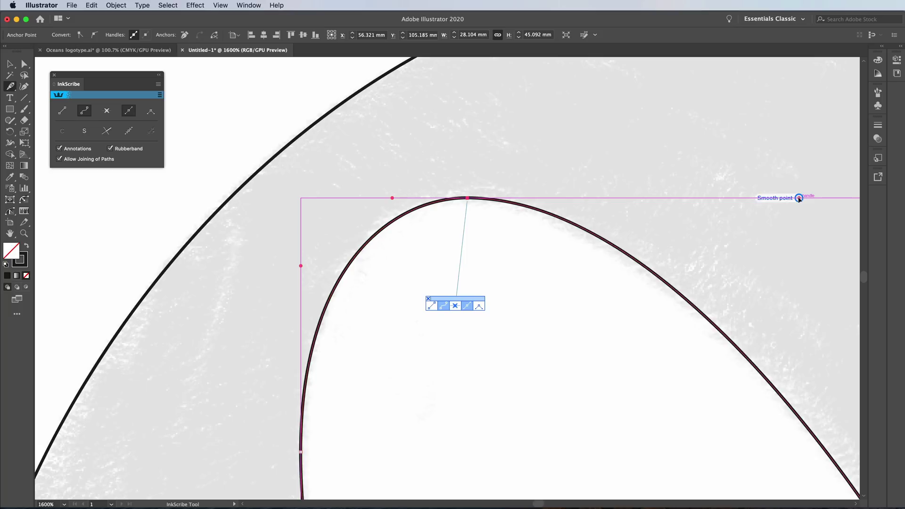
scroll("down", 3)
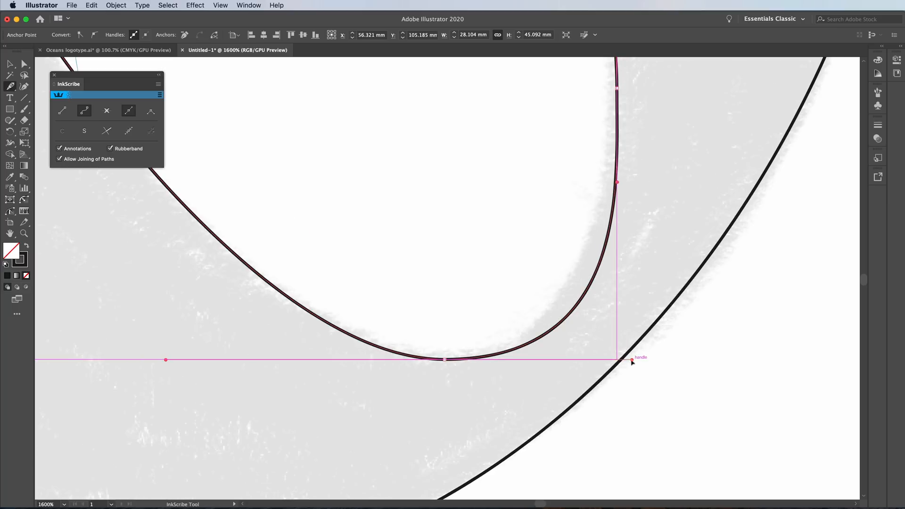
left_click_drag(631, 359, 556, 360)
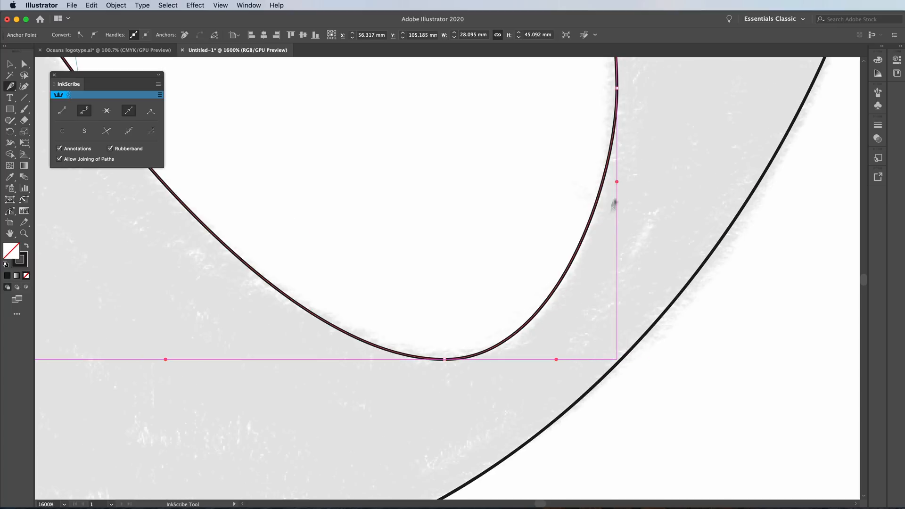
mouse_move(631, 134)
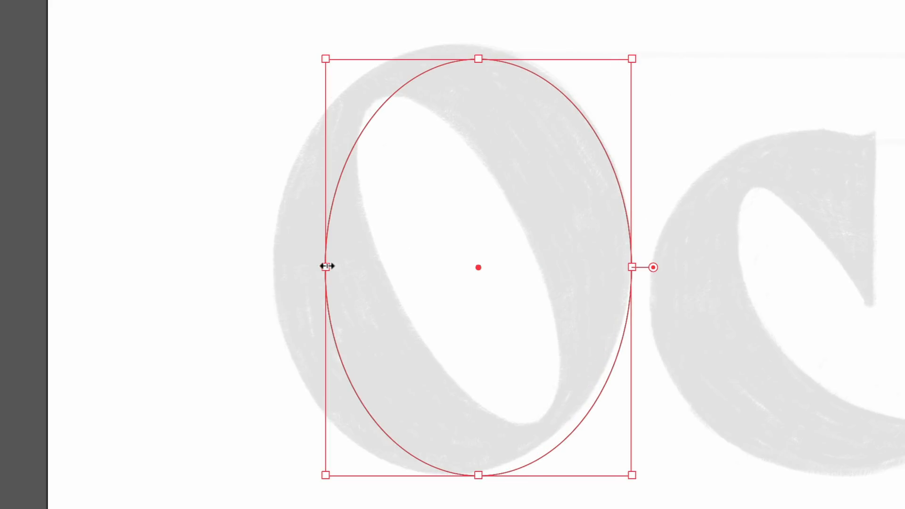
Stretch the outer ellipse sideways to meet the sketched O's edge.
left_click_drag(477, 58, 452, 58)
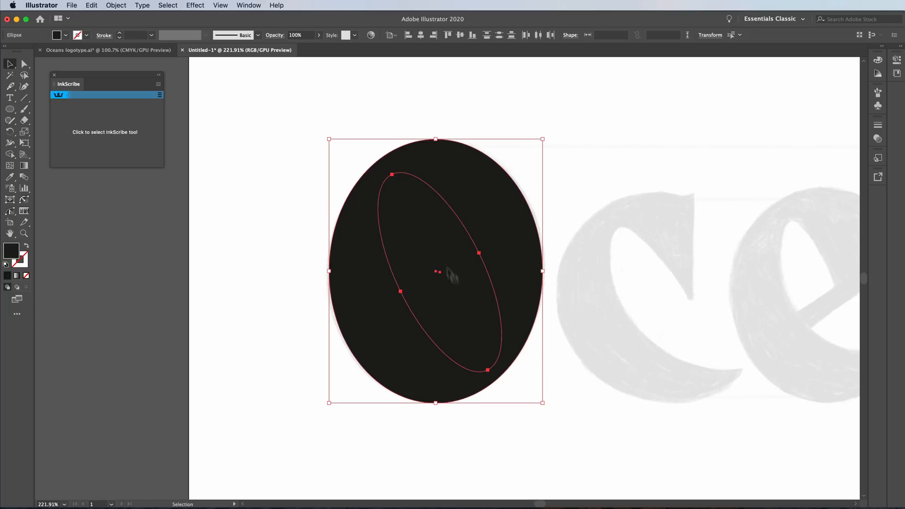
mouse_move(796, 316)
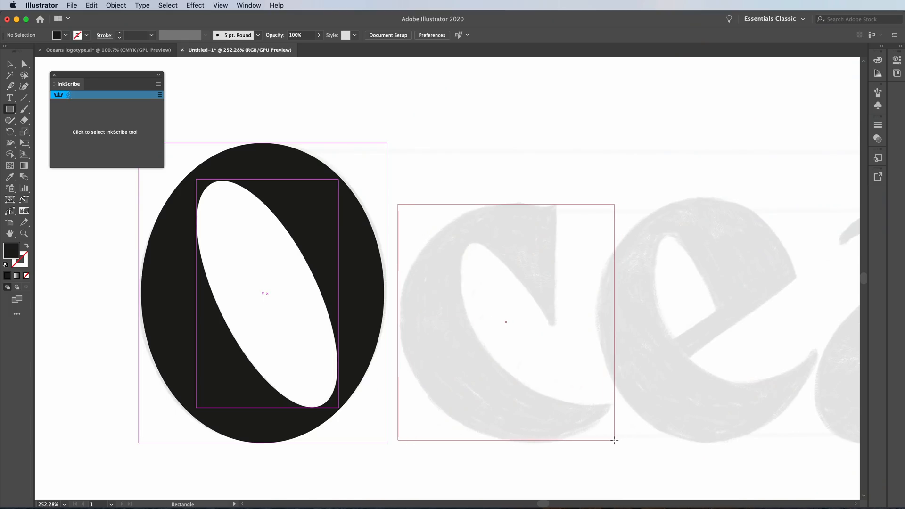
Draw a guide box enclosing the sketched 'c'.
left_click_drag(397, 203, 615, 442)
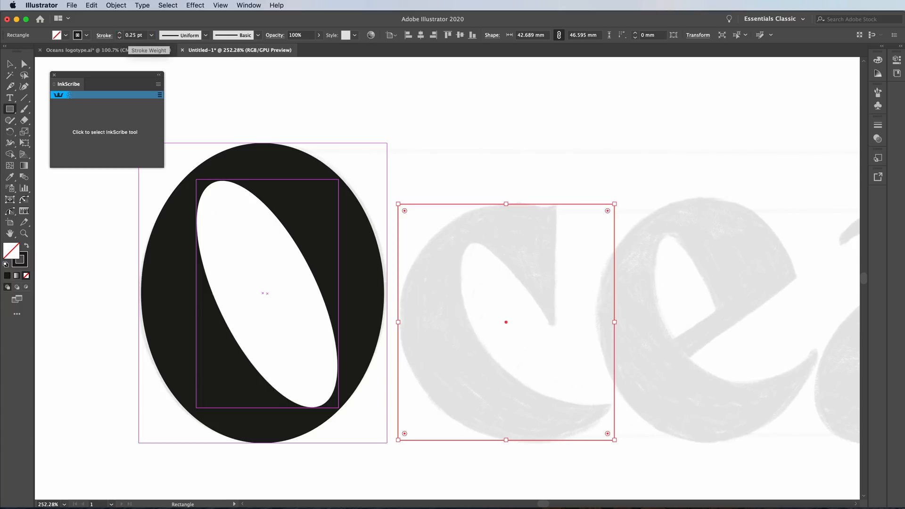
left_click_drag(505, 203, 506, 200)
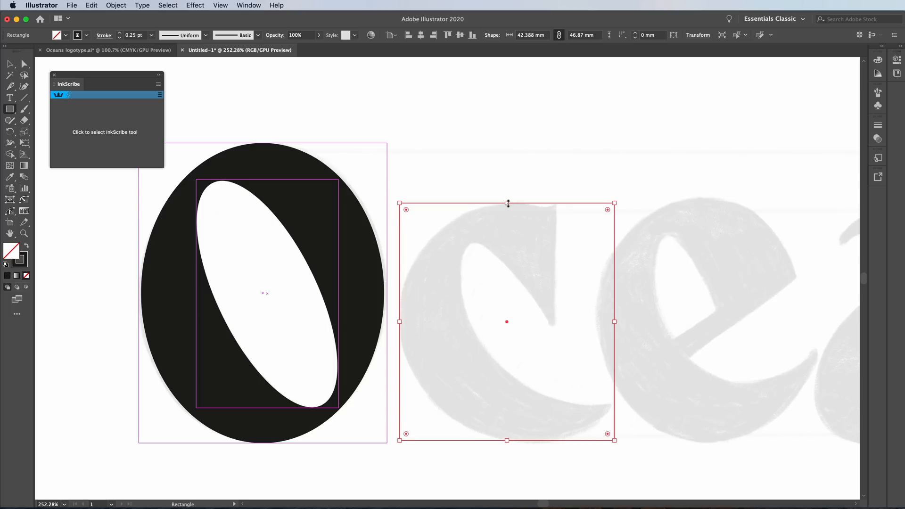
Shrink the duplicate box down to frame the c's counter.
left_click_drag(507, 203, 507, 242)
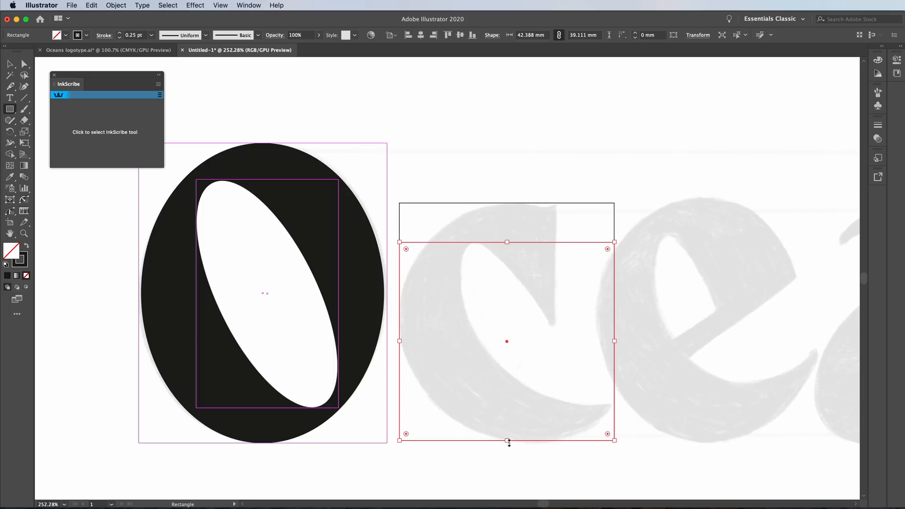
left_click_drag(507, 441, 507, 403)
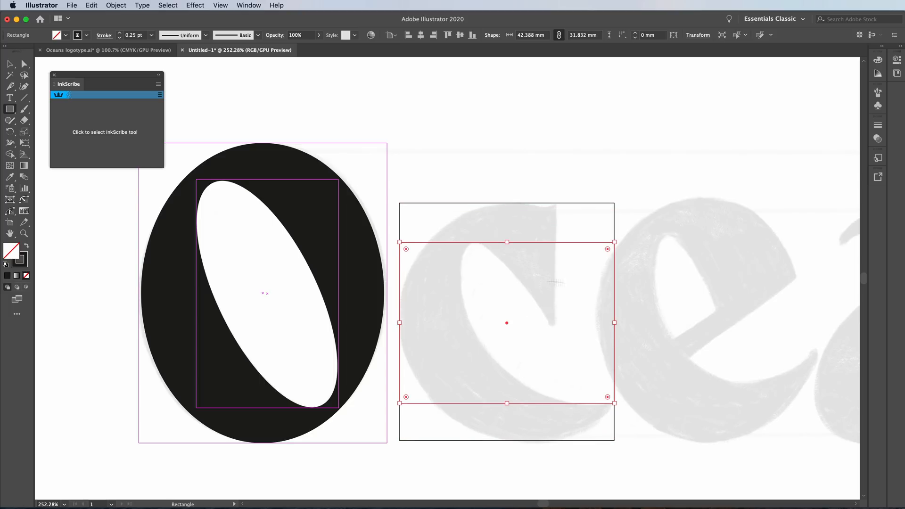
left_click_drag(614, 322, 561, 322)
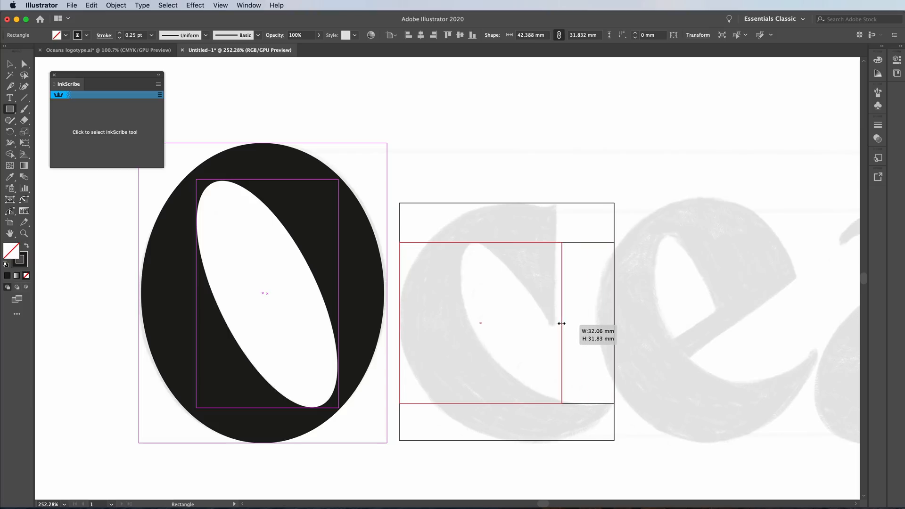
left_click_drag(561, 323, 438, 314)
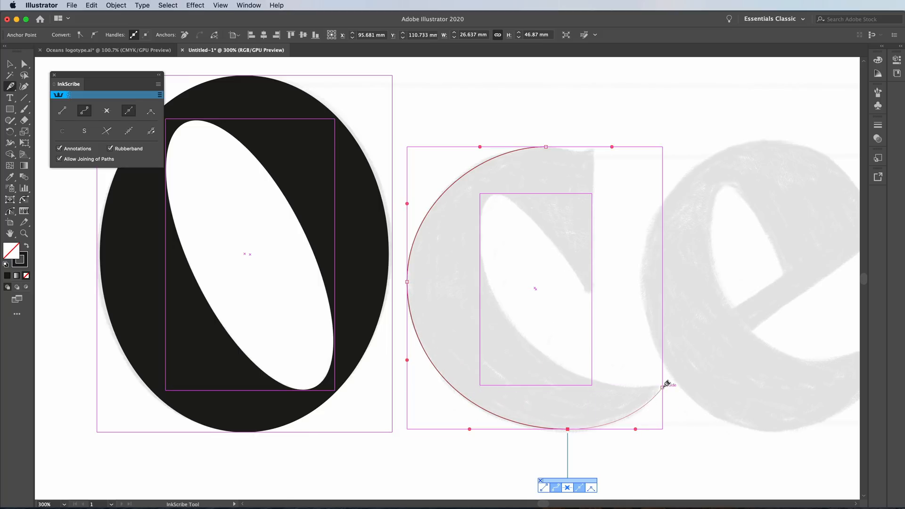
Trace the c's outer bowl and begin its counter's inner edge with InkScribe.
left_click_drag(667, 384, 662, 385)
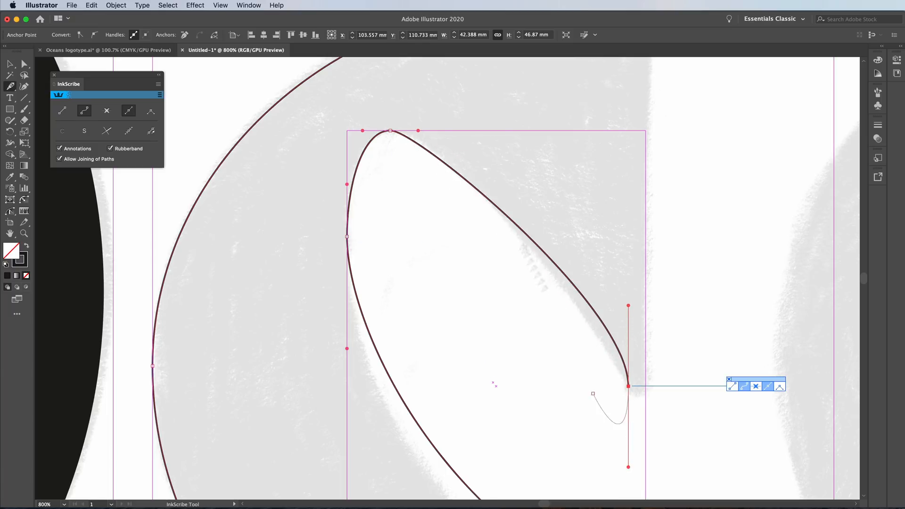
left_click_drag(593, 393, 430, 188)
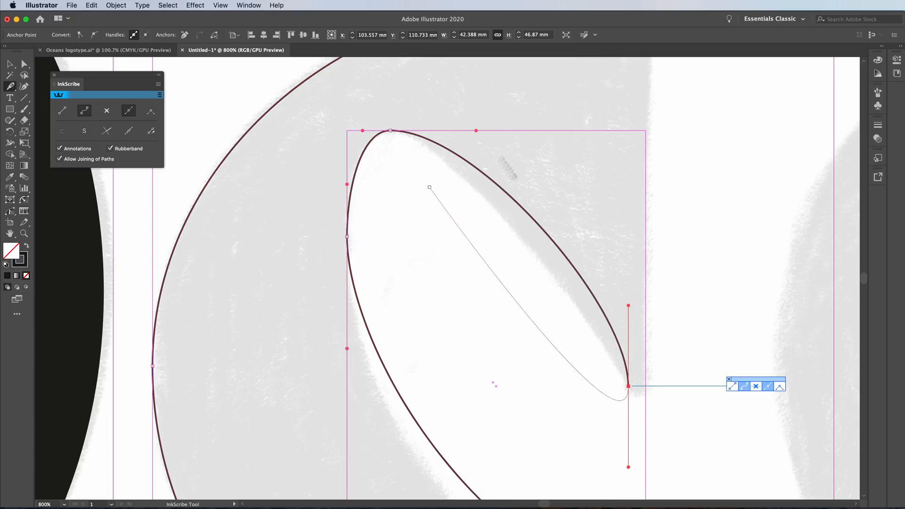
left_click_drag(429, 187, 450, 160)
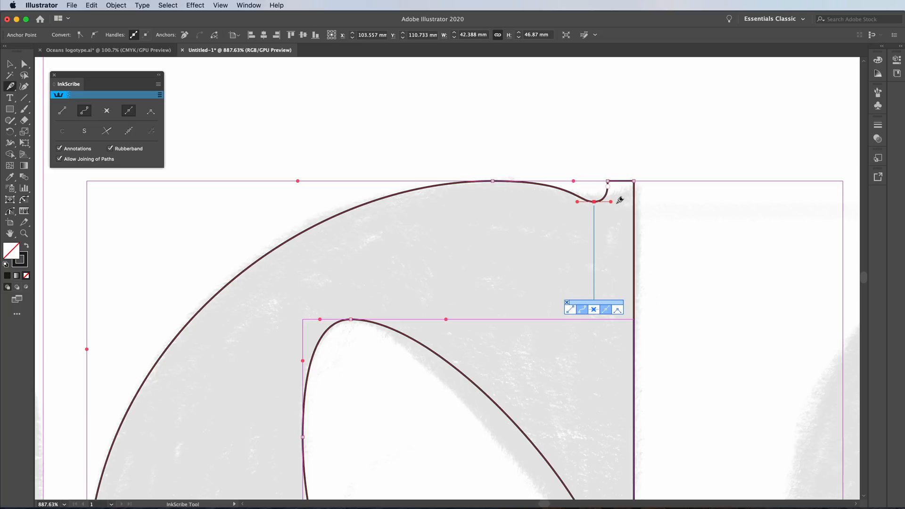
mouse_move(576, 202)
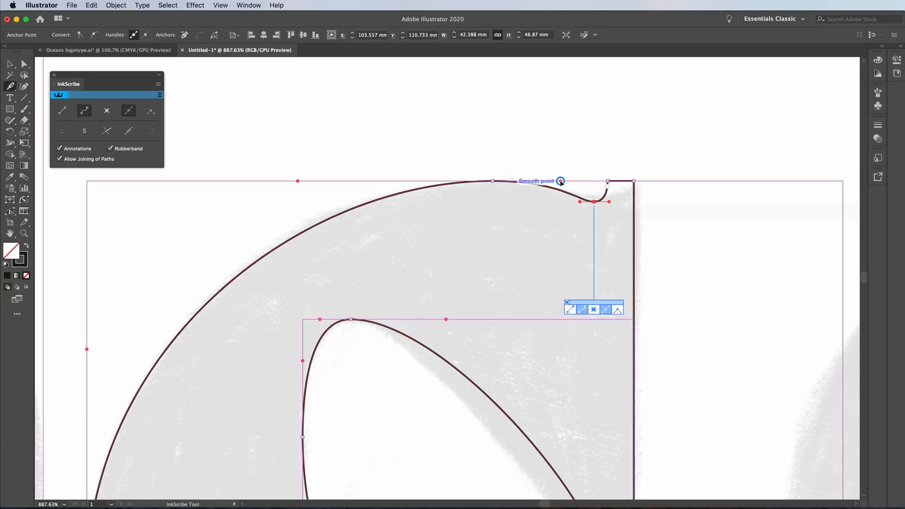
mouse_move(298, 181)
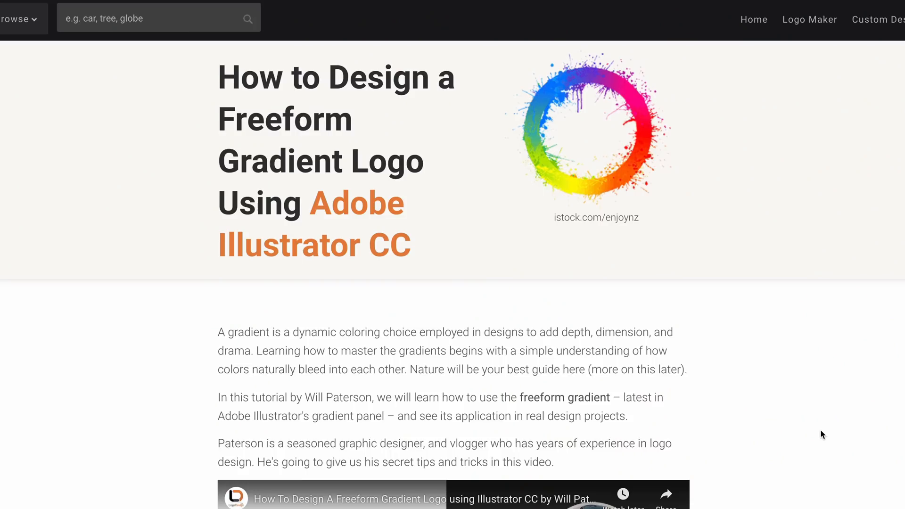
Scroll down the freeform gradient logo article to the tutorials list.
scroll("down", 3)
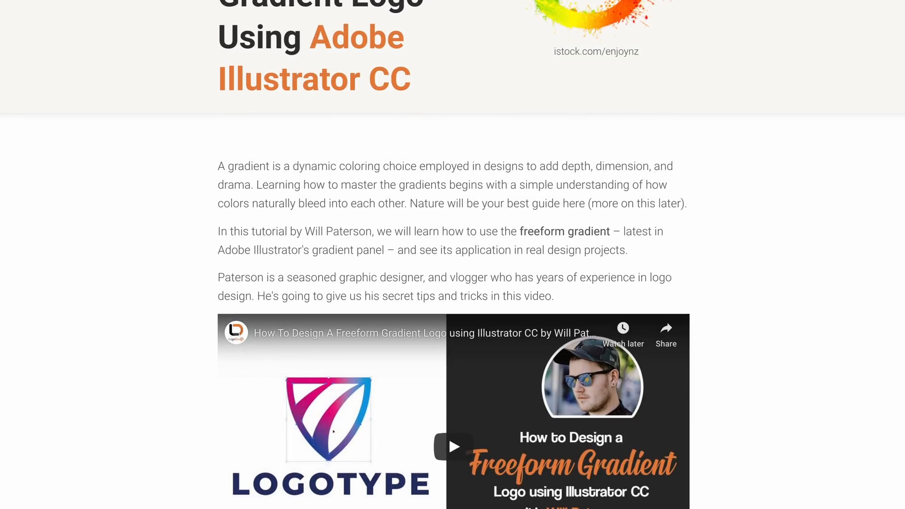
scroll("down", 3)
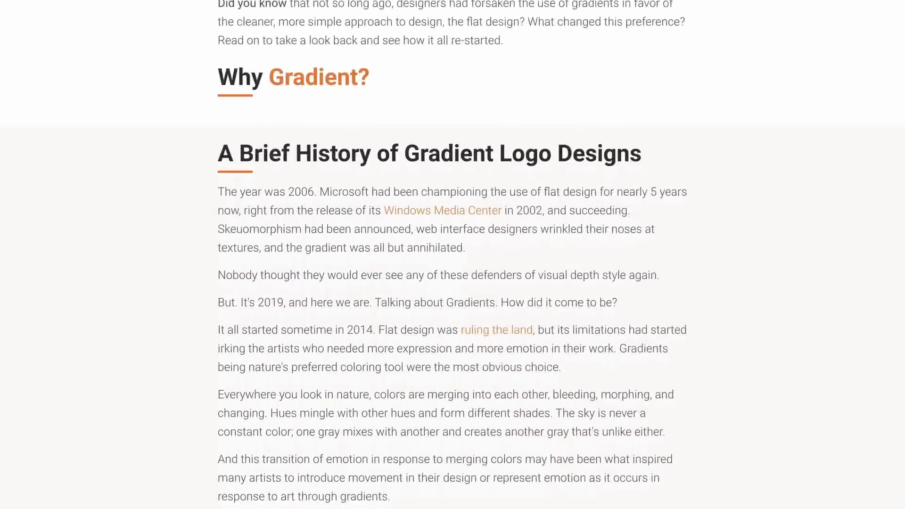
scroll("down", 3)
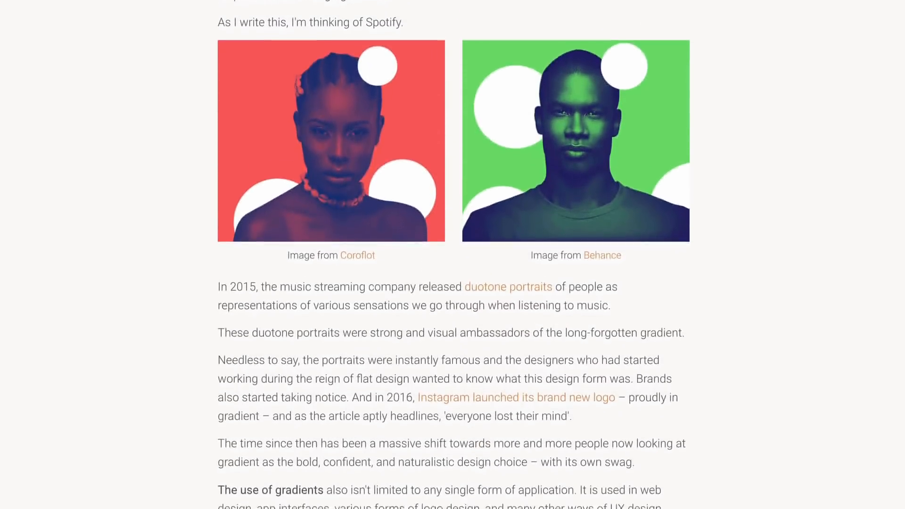
scroll("down", 3)
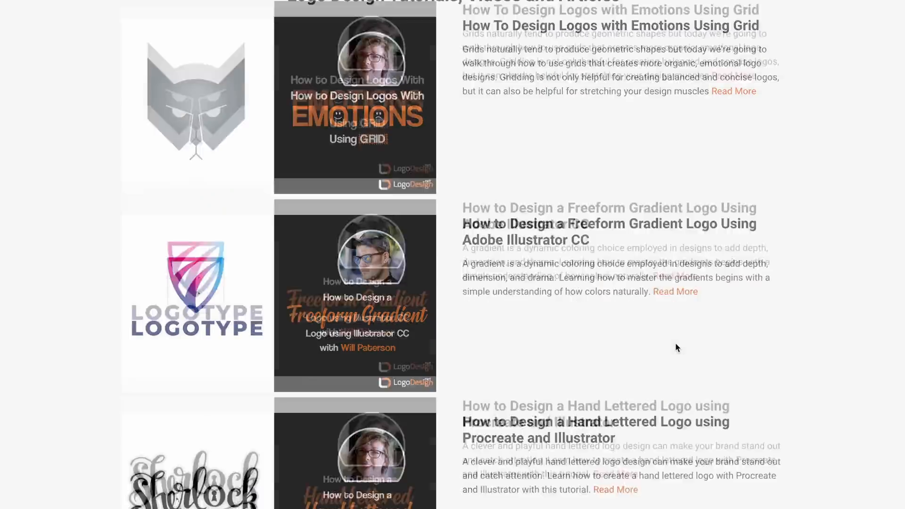
scroll("down", 3)
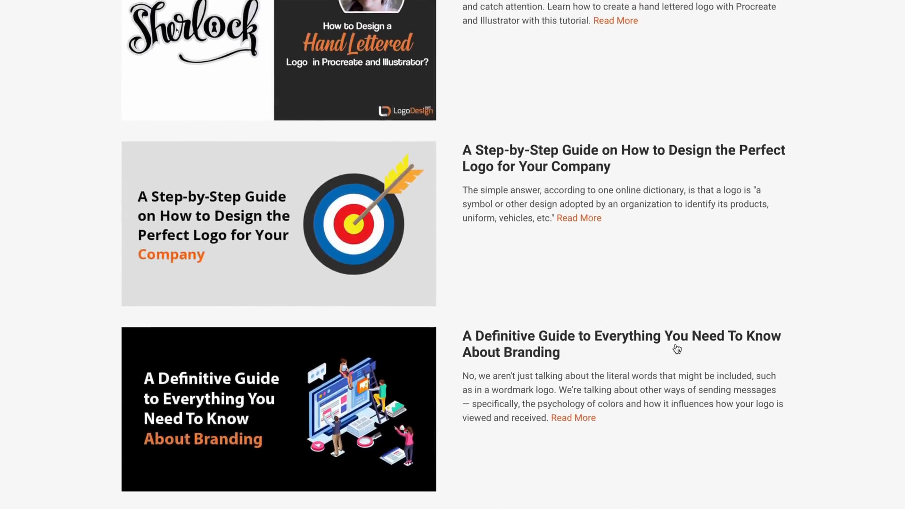